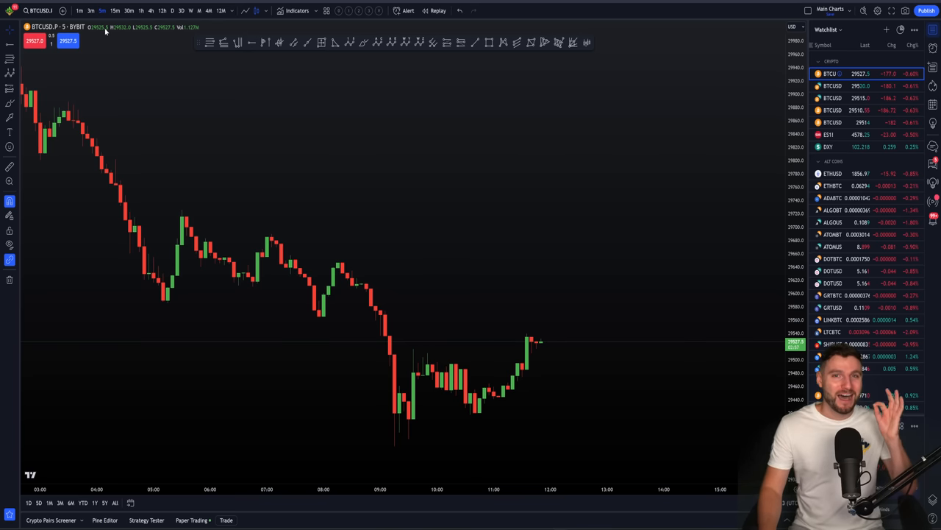
mouse_move(440, 275)
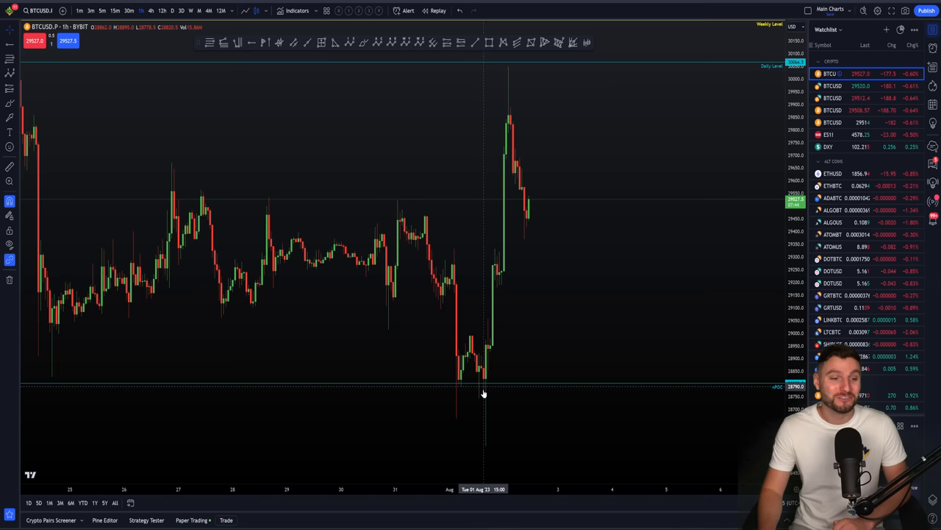
mouse_move(513, 88)
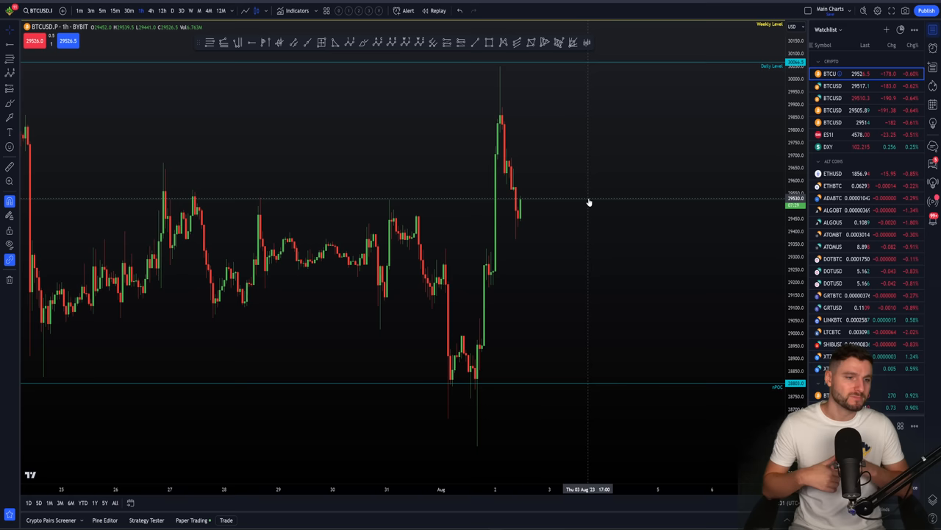
mouse_move(511, 193)
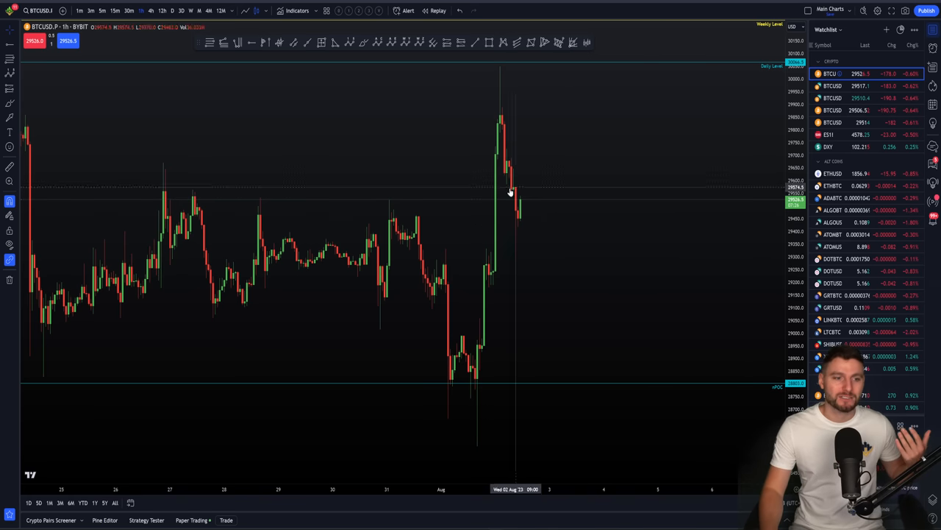
mouse_move(492, 276)
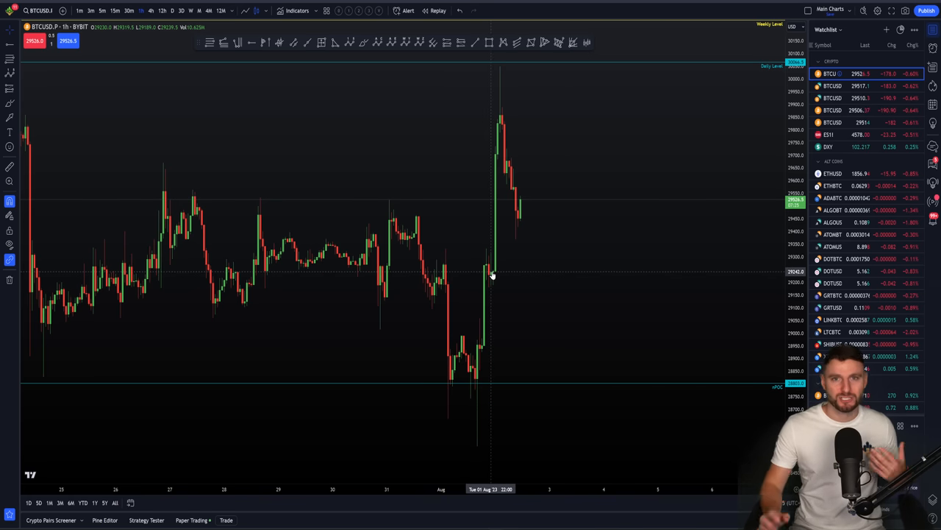
mouse_move(424, 343)
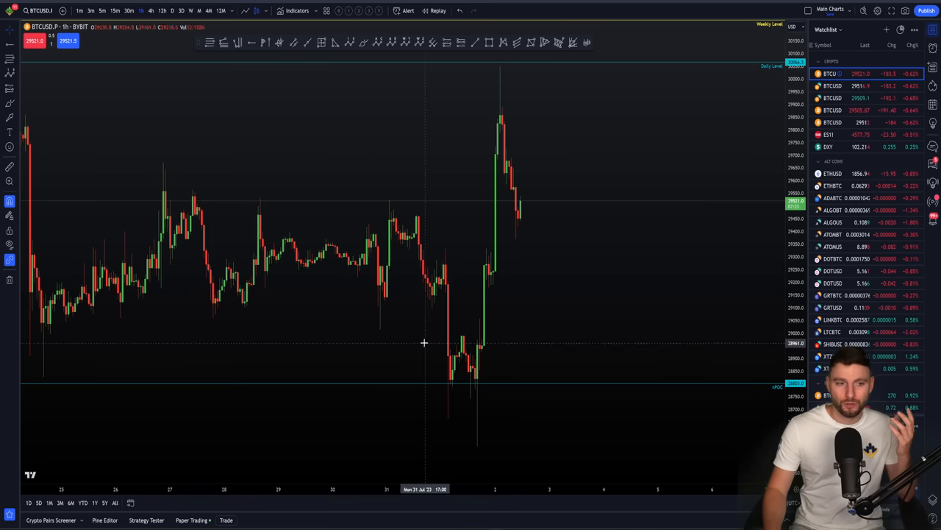
mouse_move(530, 80)
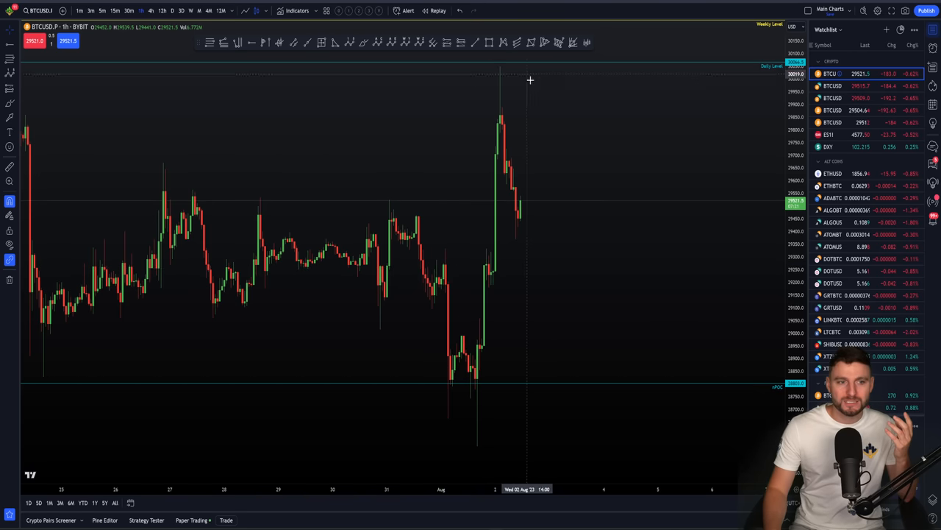
mouse_move(523, 199)
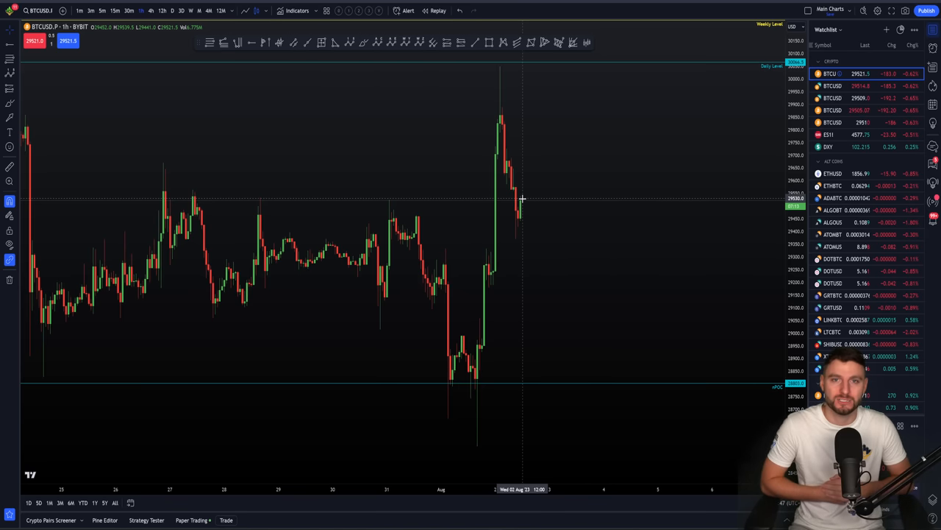
mouse_move(522, 167)
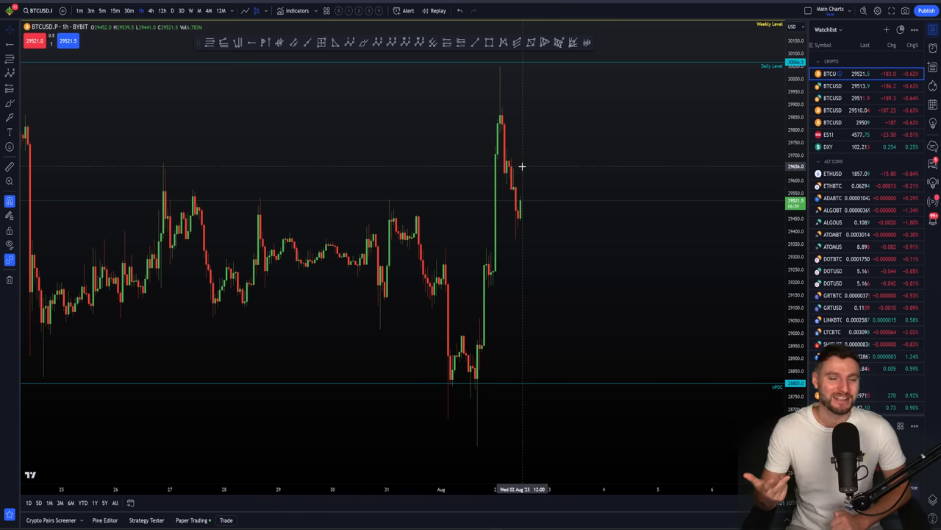
mouse_move(650, 173)
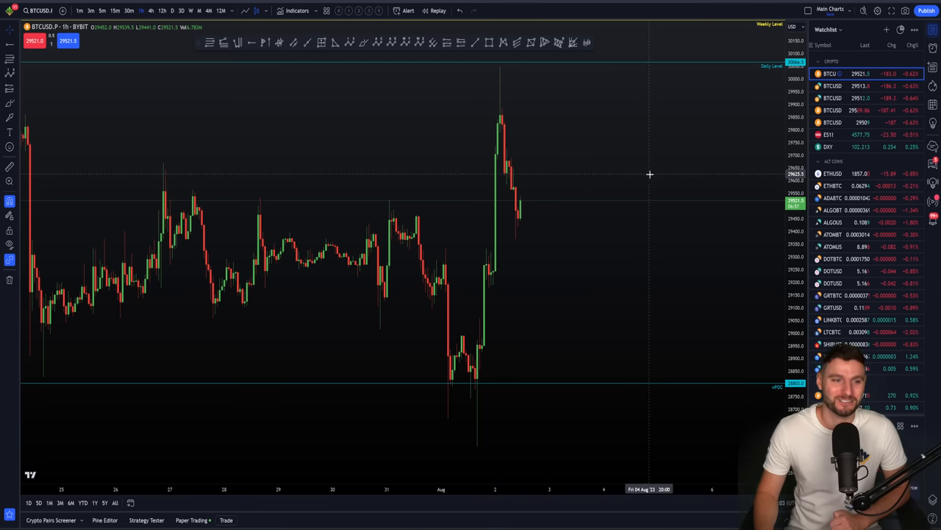
mouse_move(606, 203)
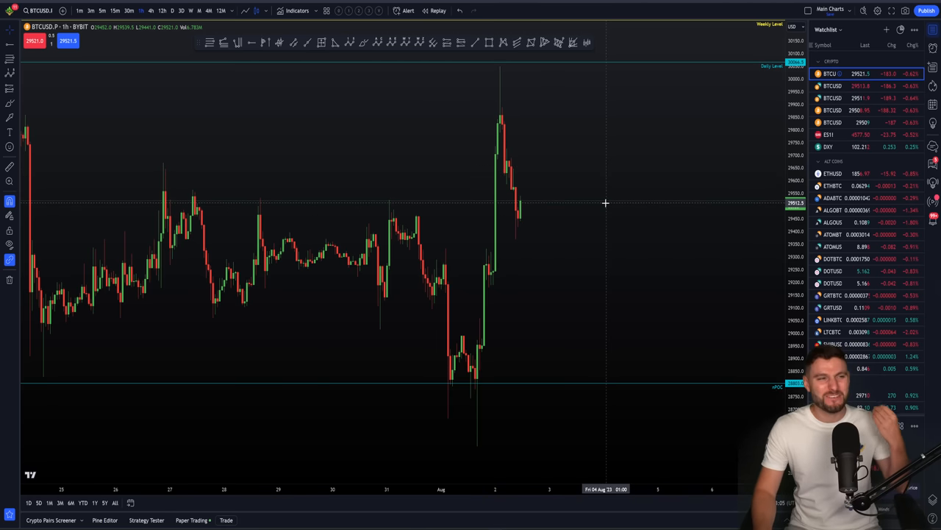
mouse_move(344, 227)
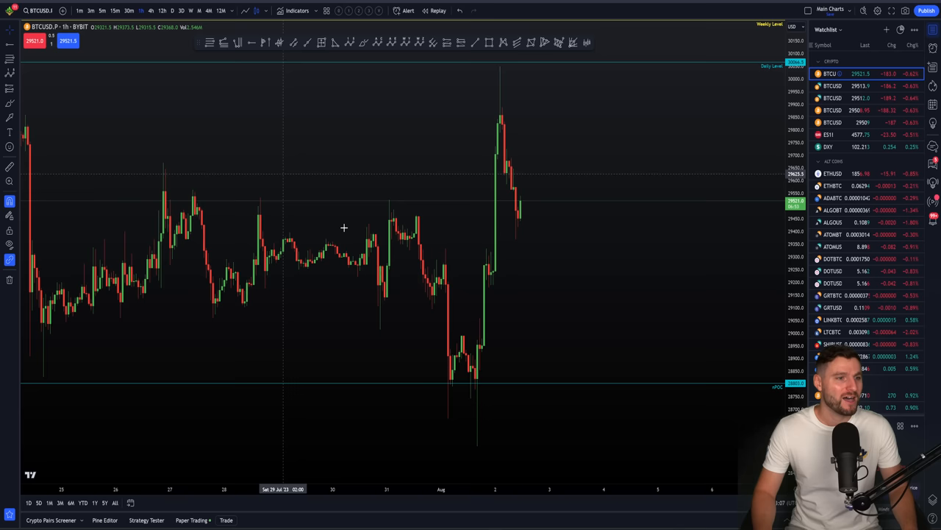
mouse_move(445, 215)
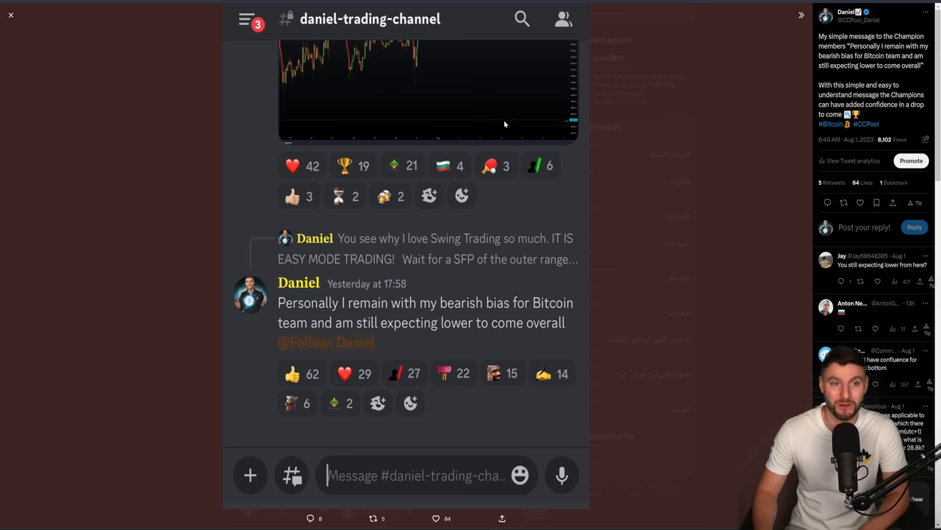
mouse_move(410, 50)
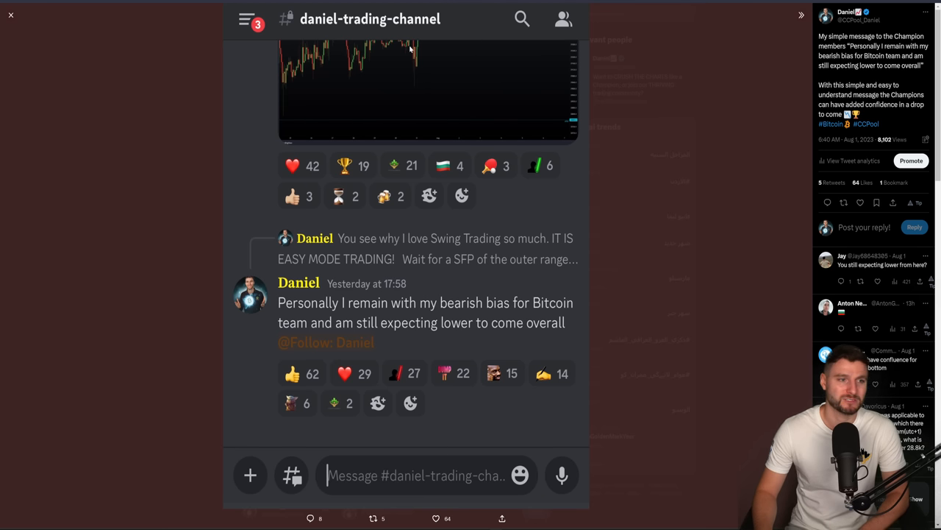
mouse_move(400, 97)
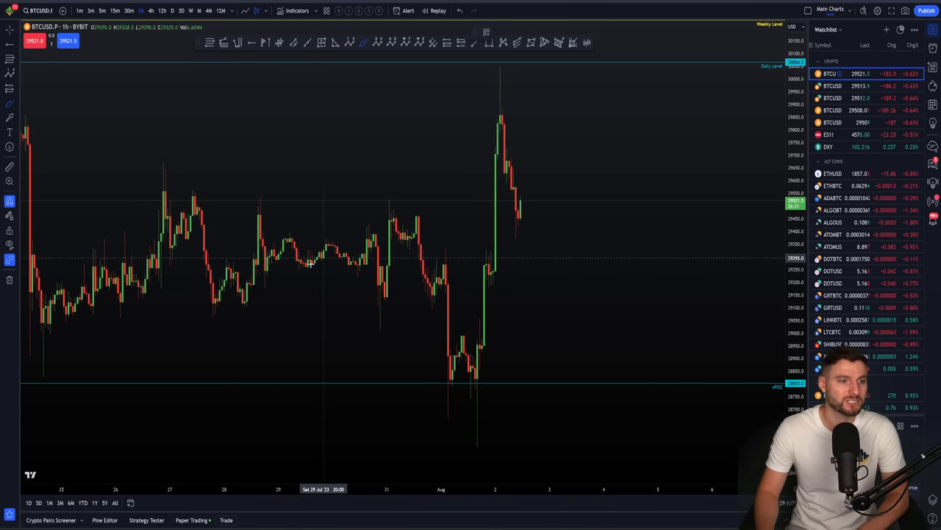
mouse_move(353, 224)
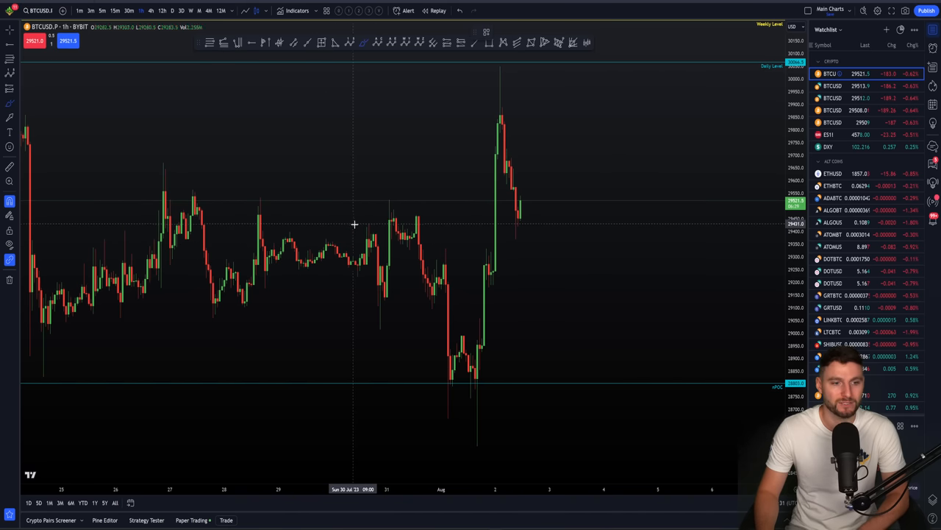
drag(375, 237, 450, 409)
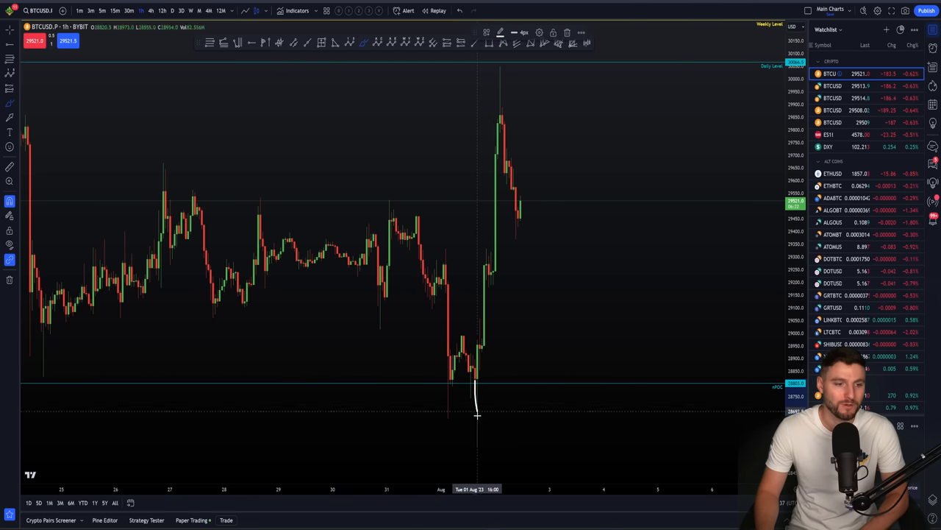
mouse_move(471, 292)
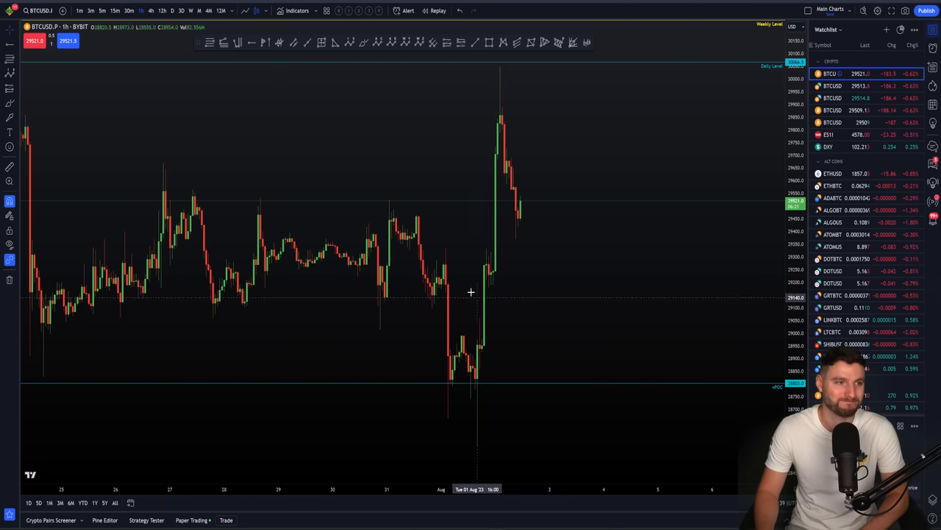
mouse_move(400, 244)
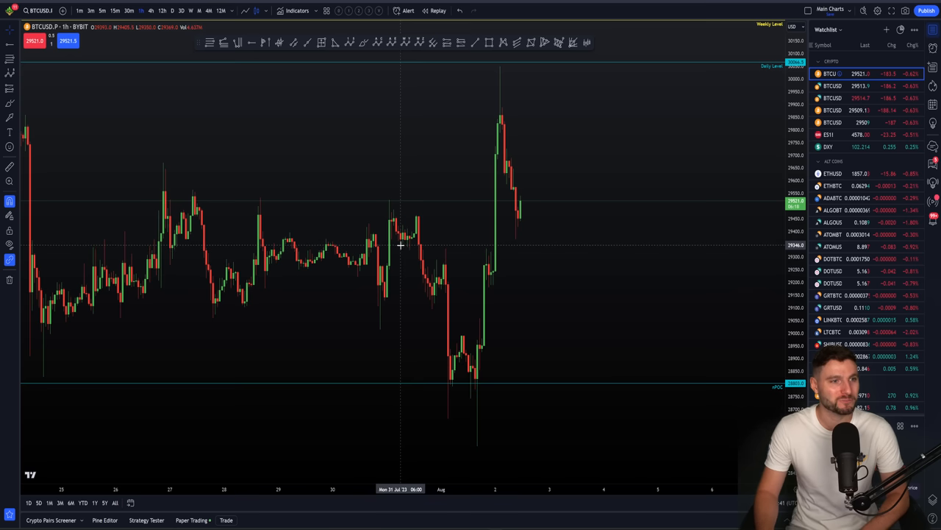
mouse_move(400, 249)
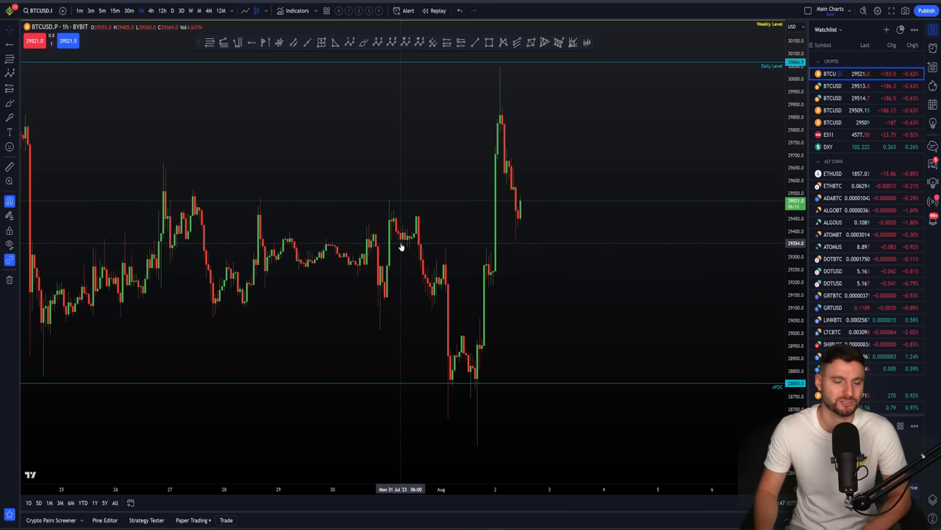
mouse_move(356, 139)
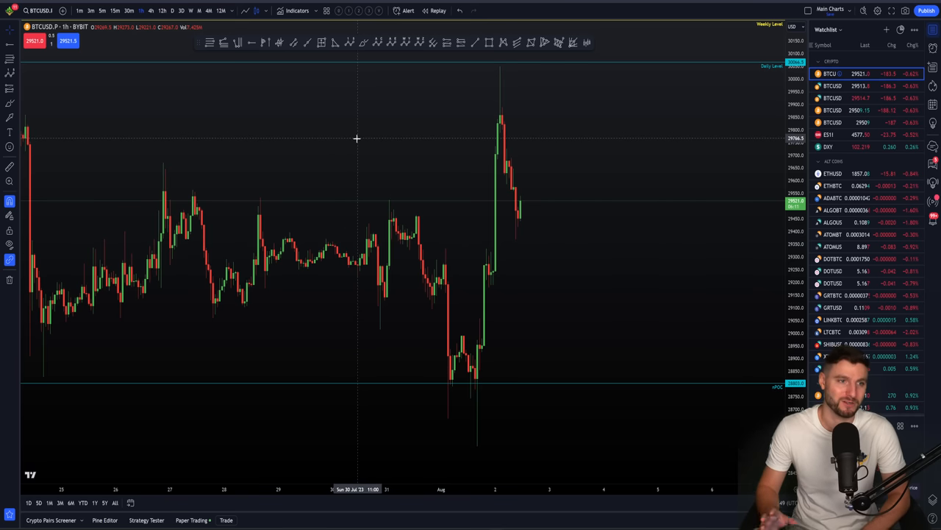
mouse_move(68, 294)
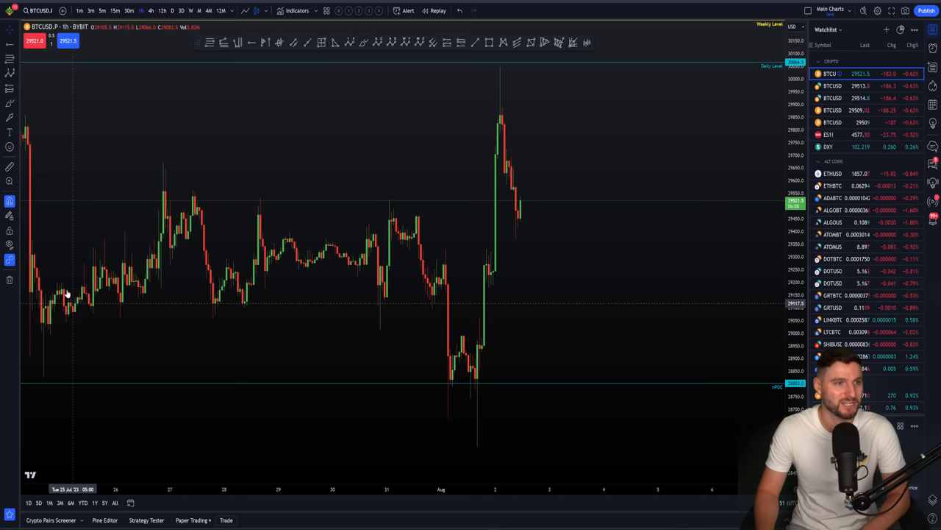
mouse_move(453, 318)
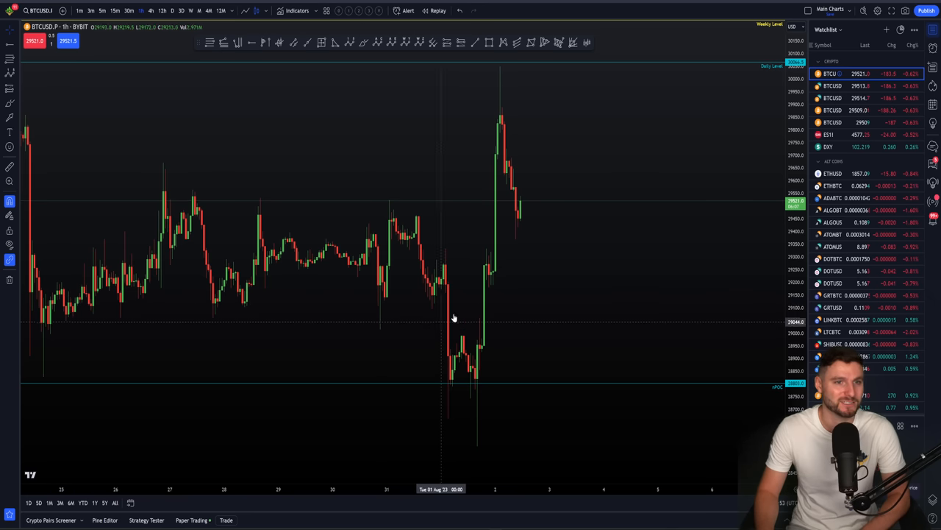
mouse_move(45, 327)
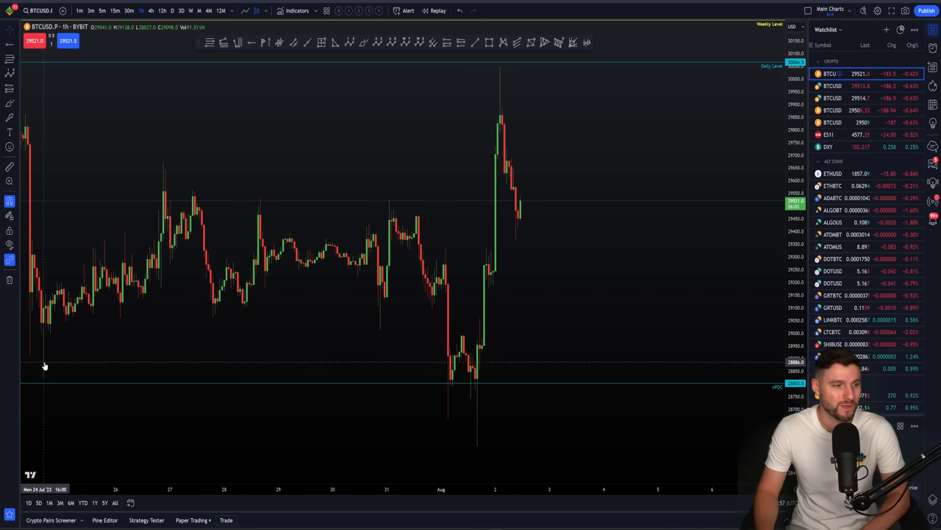
mouse_move(32, 337)
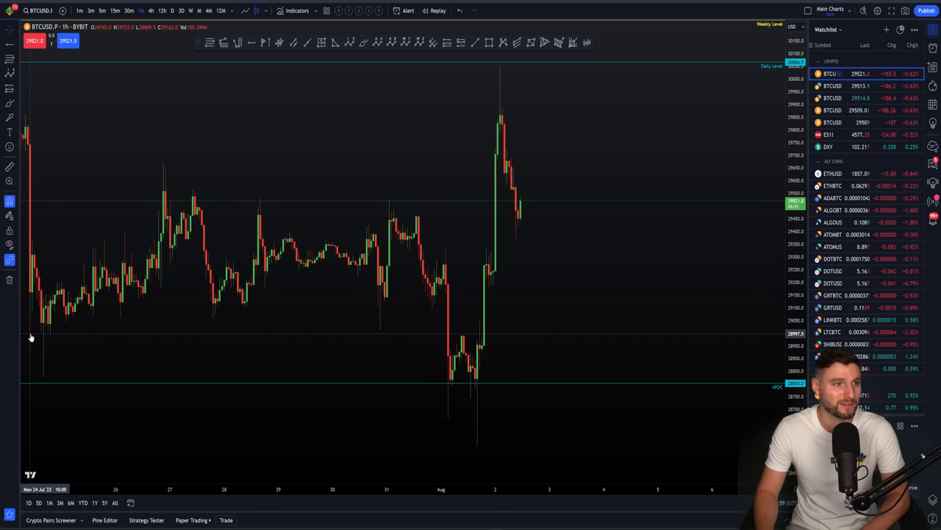
mouse_move(33, 291)
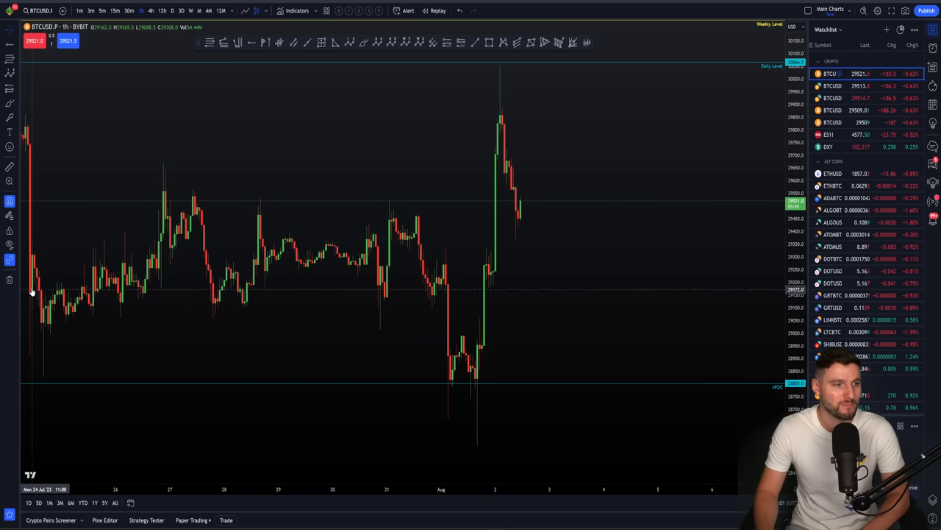
mouse_move(80, 256)
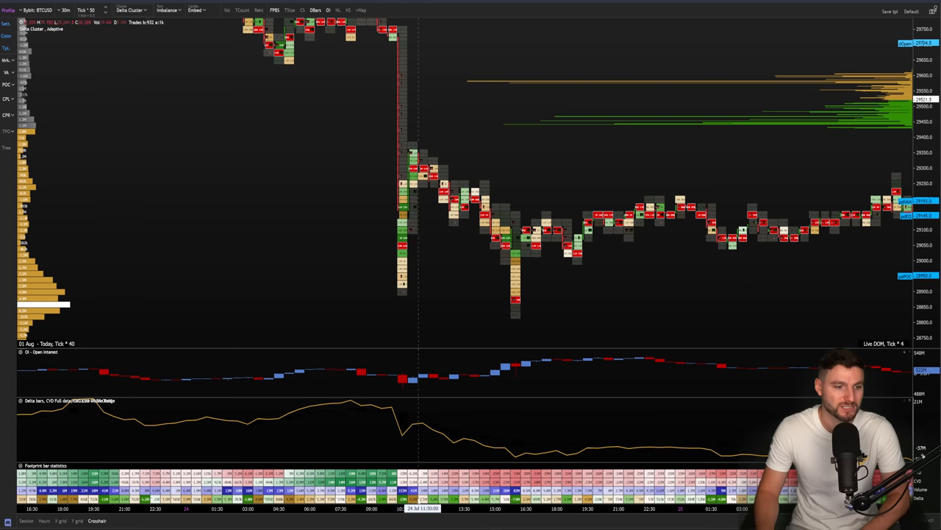
mouse_move(417, 158)
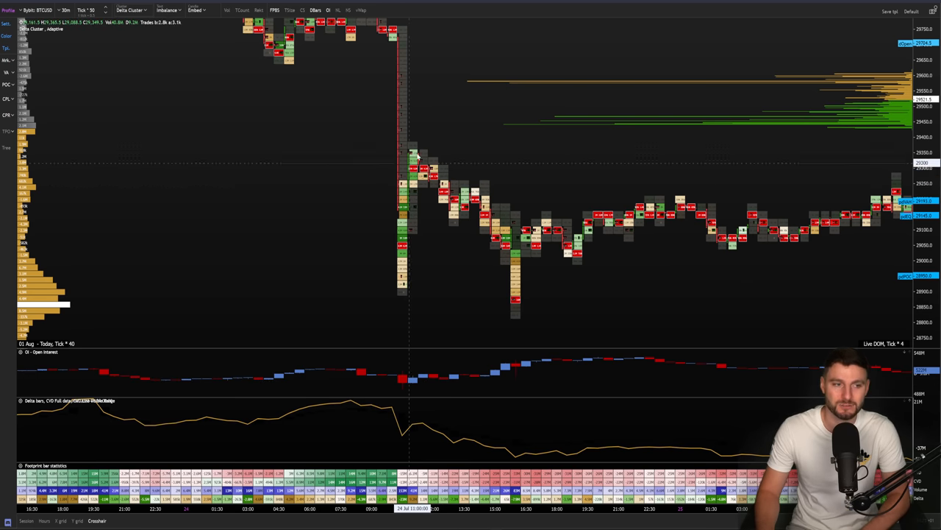
mouse_move(461, 253)
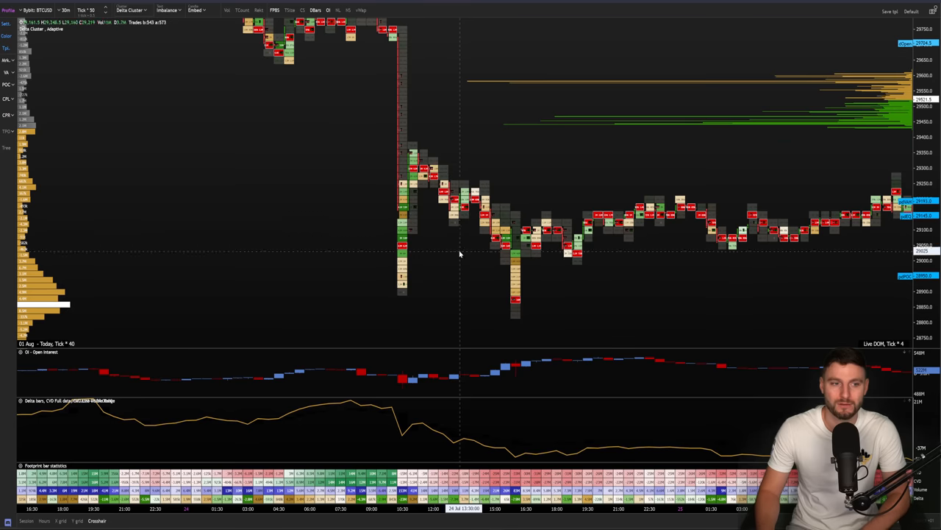
mouse_move(524, 305)
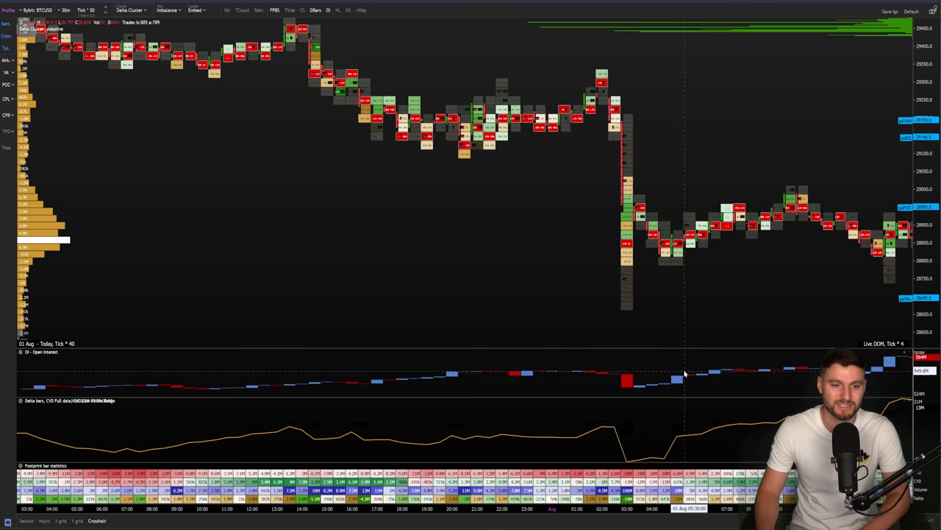
mouse_move(671, 373)
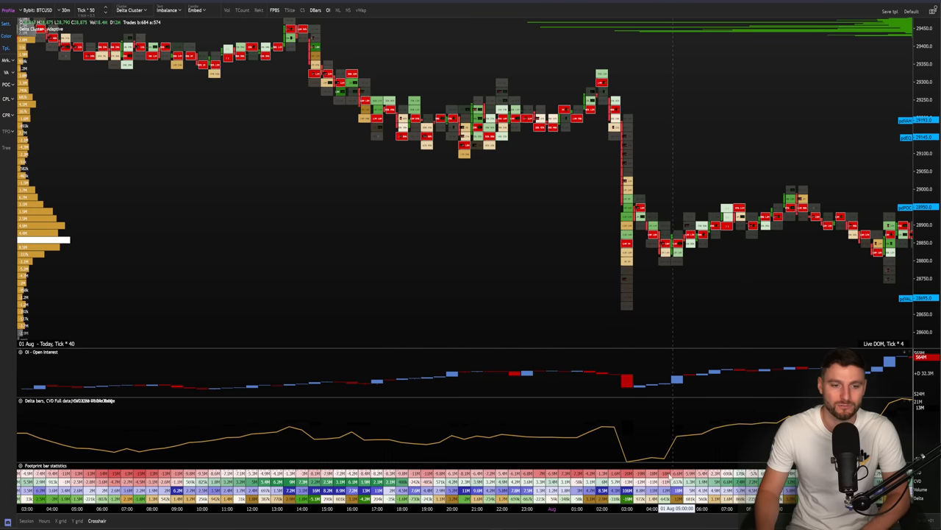
mouse_move(650, 304)
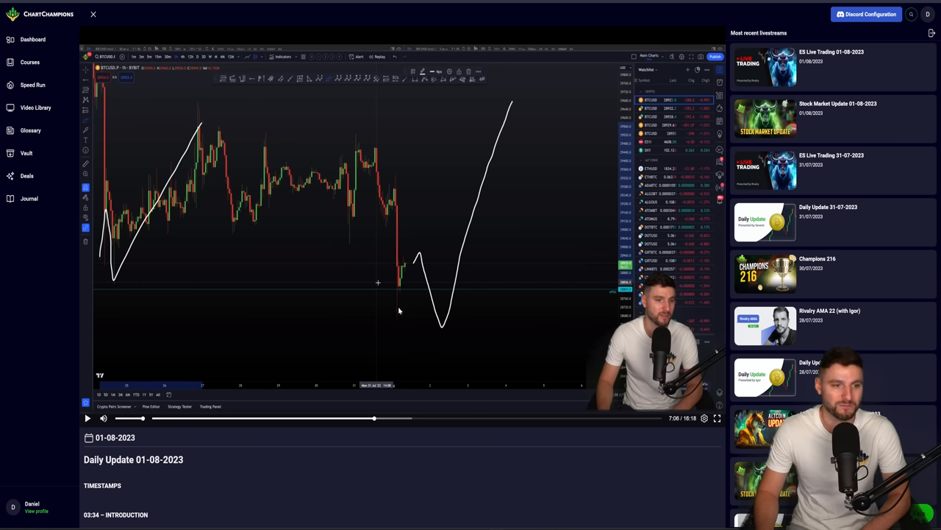
mouse_move(400, 270)
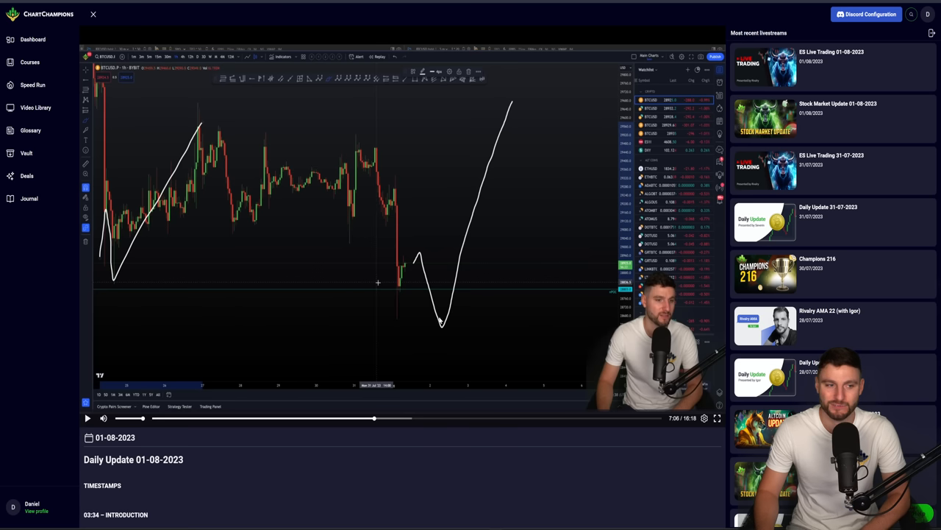
mouse_move(522, 125)
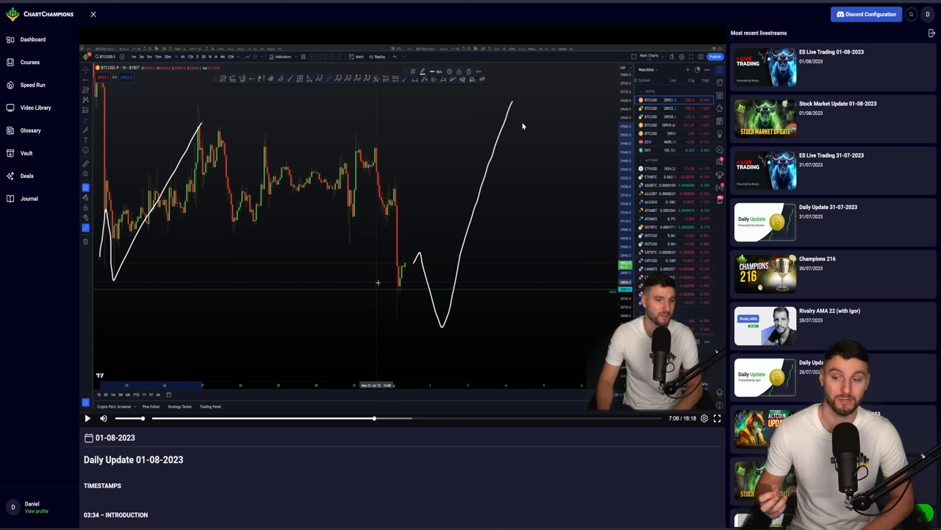
mouse_move(409, 171)
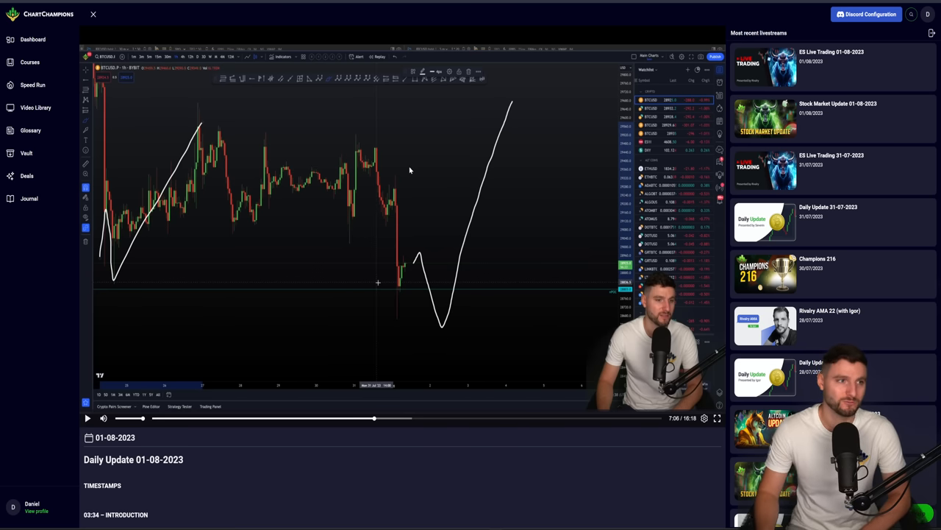
Bring up the Daily Update 01-08-2023 video page in the ChartChampions portal.
click(717, 417)
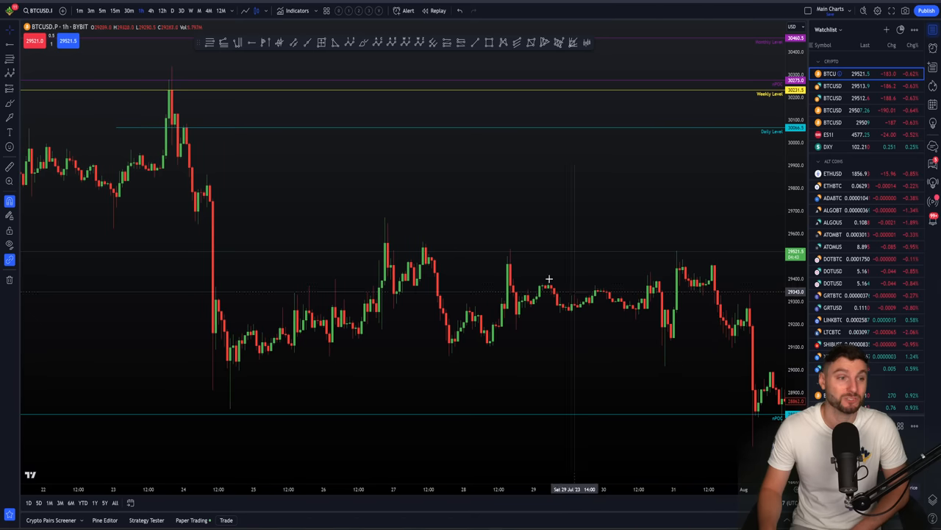
mouse_move(345, 238)
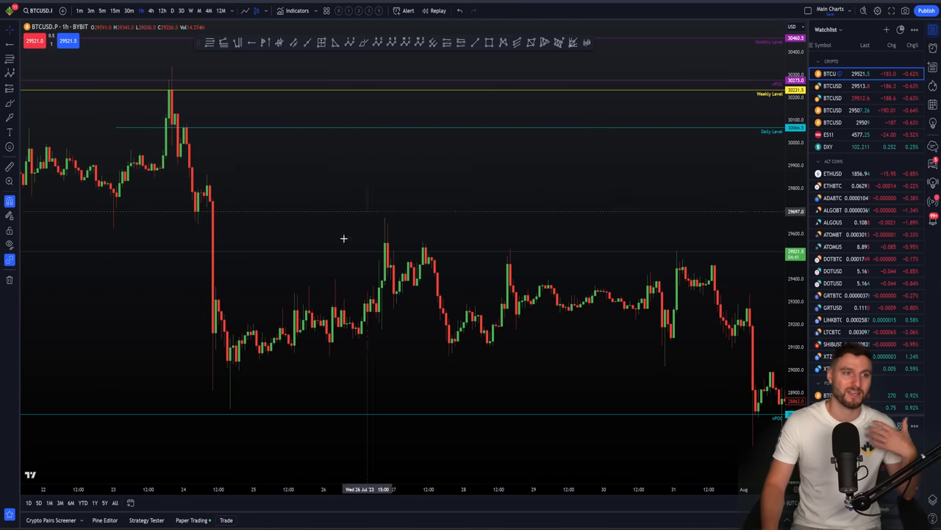
mouse_move(772, 336)
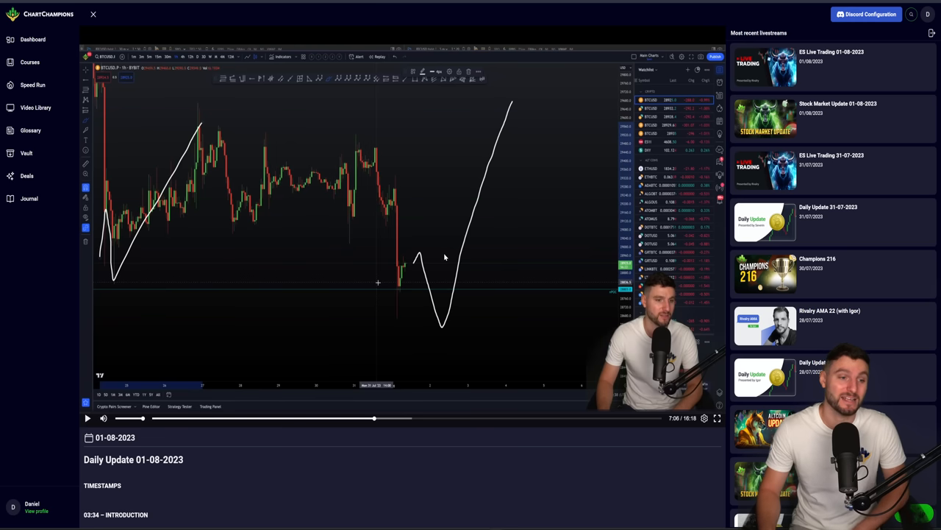
mouse_move(414, 263)
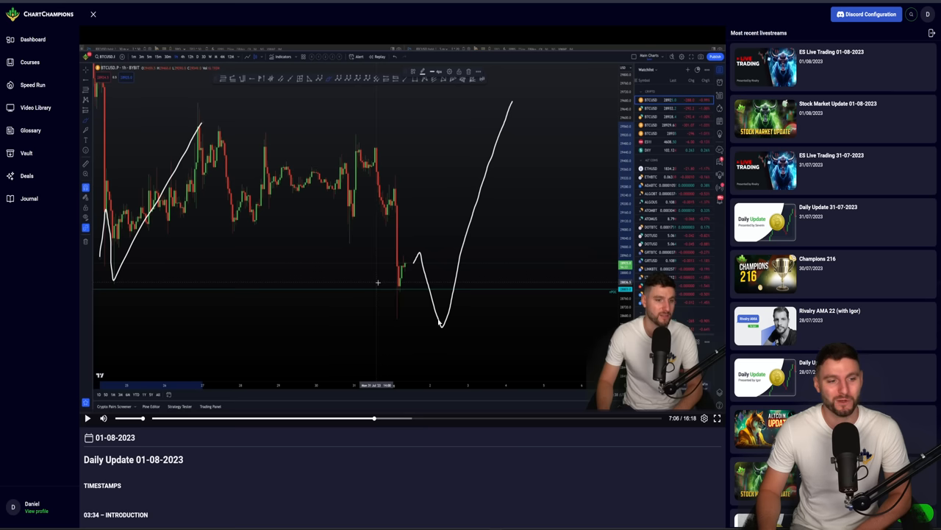
mouse_move(404, 277)
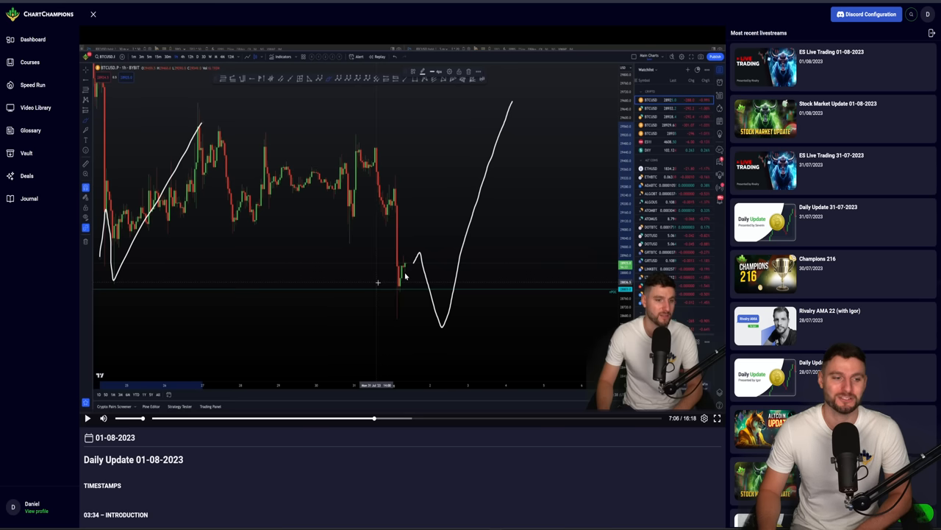
mouse_move(432, 309)
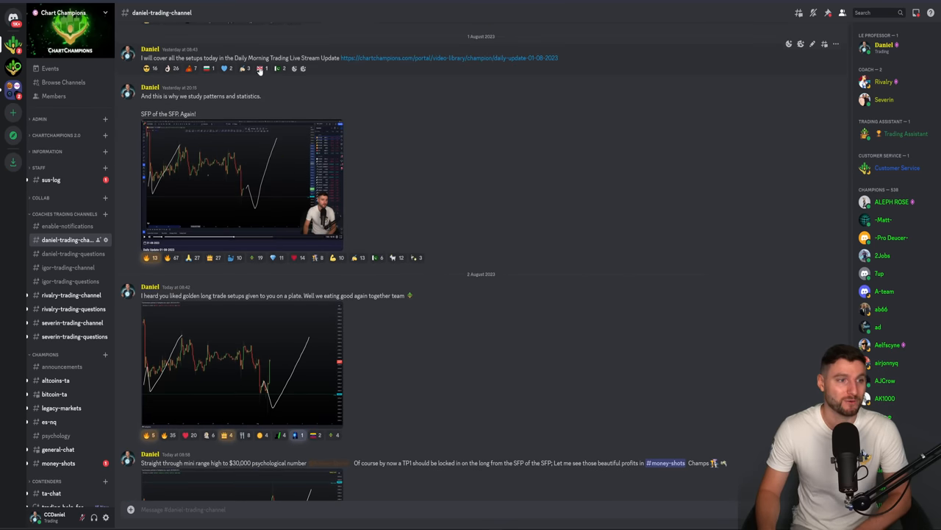
Show the coach's trading channel with the posted Bitcoin setup charts.
click(242, 184)
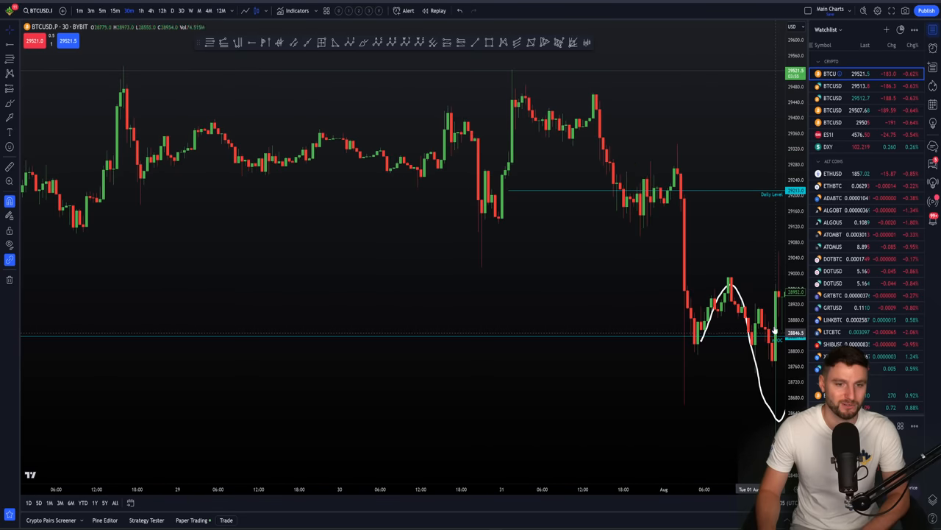
mouse_move(722, 318)
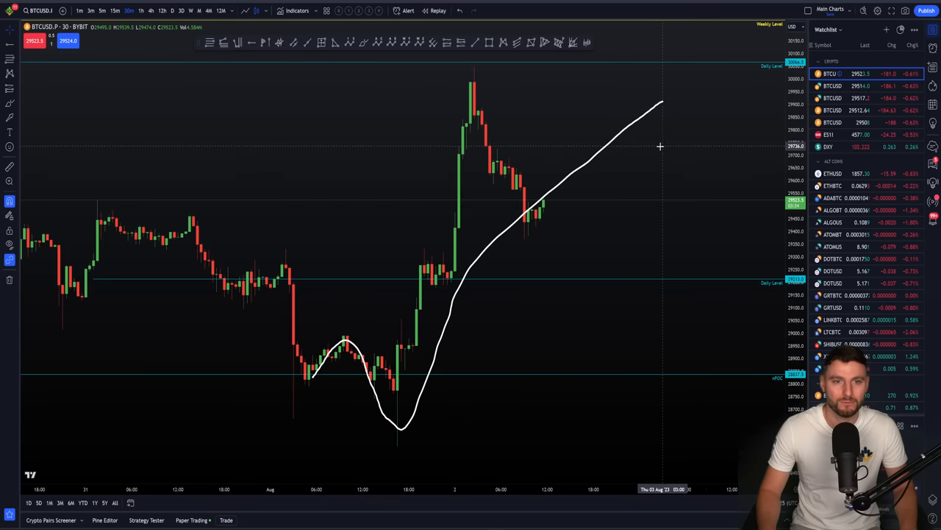
mouse_move(527, 224)
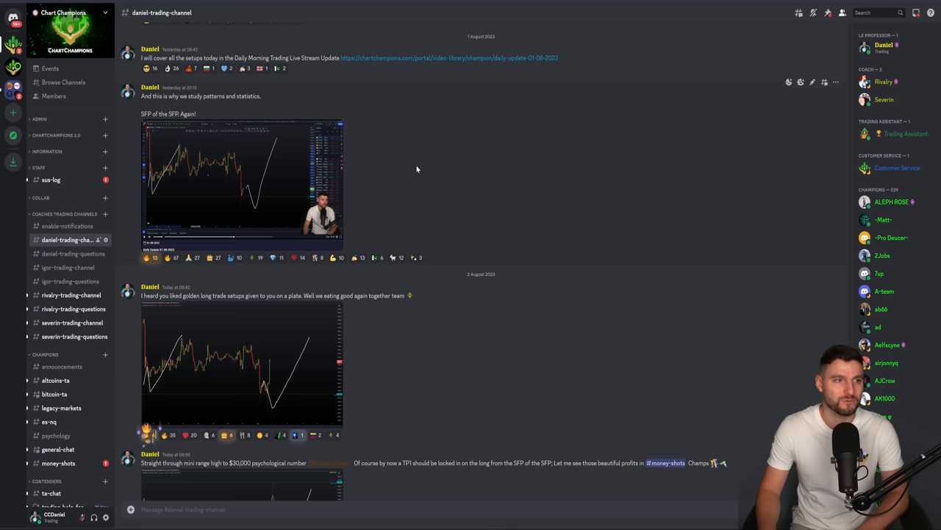
mouse_move(349, 188)
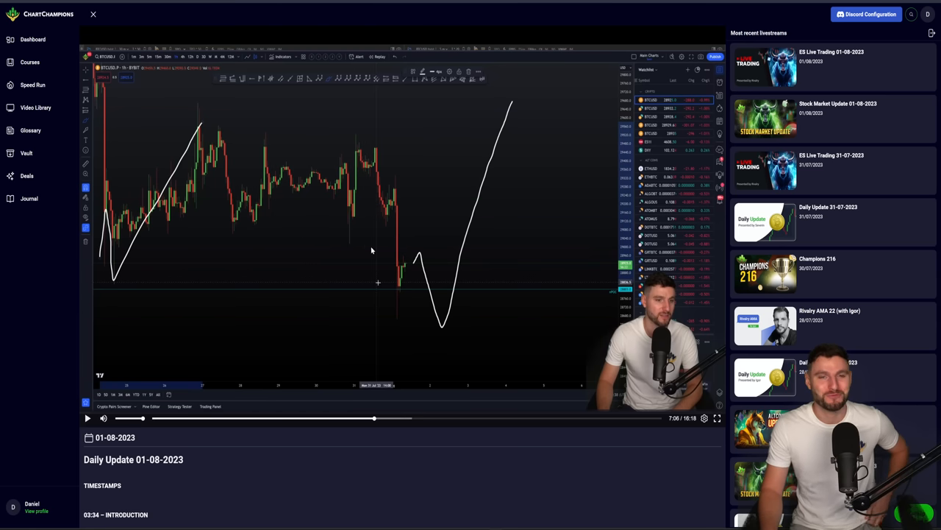
mouse_move(321, 276)
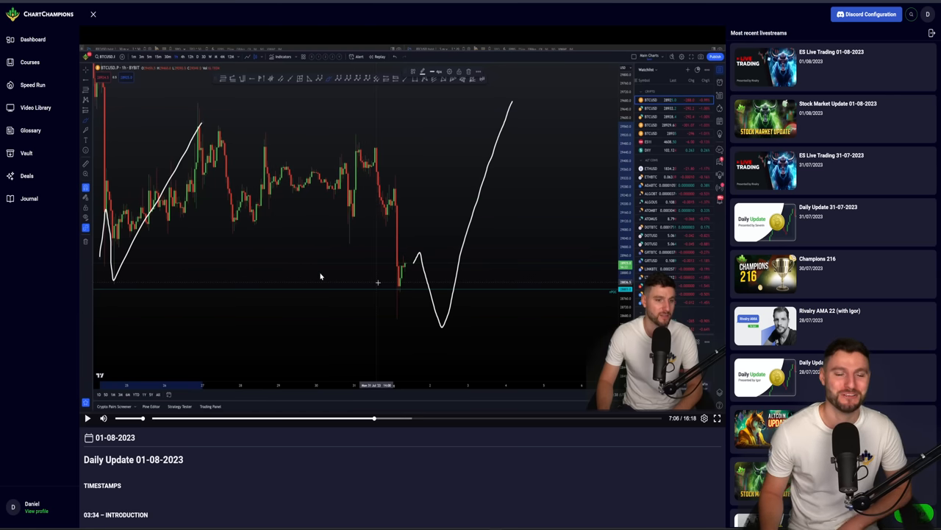
mouse_move(400, 274)
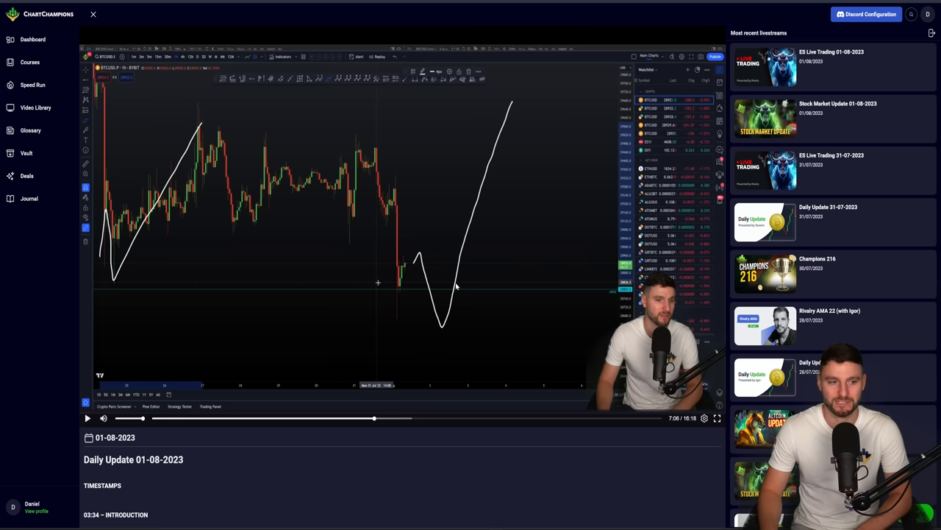
mouse_move(374, 266)
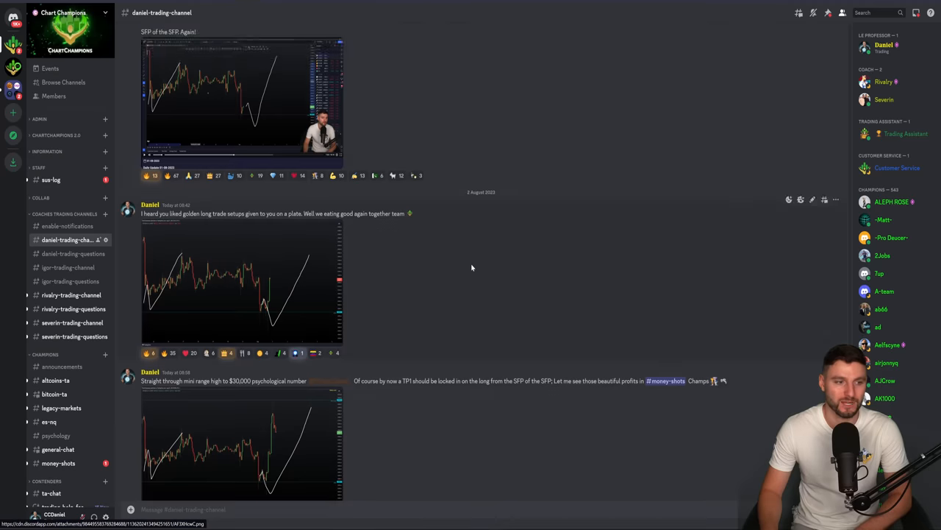
Enlarge the rally chart, highlight the TP1-locked-in words, then move to the money-shots channel.
click(241, 282)
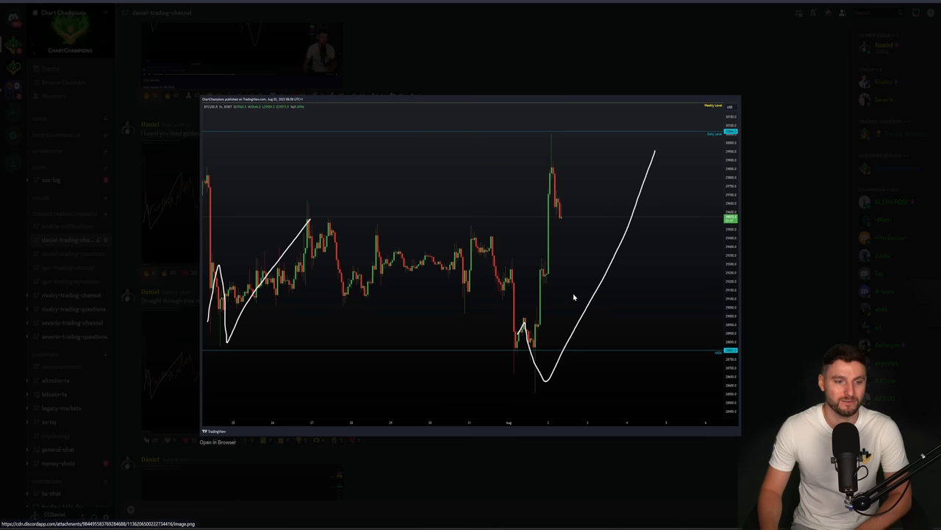
mouse_move(526, 141)
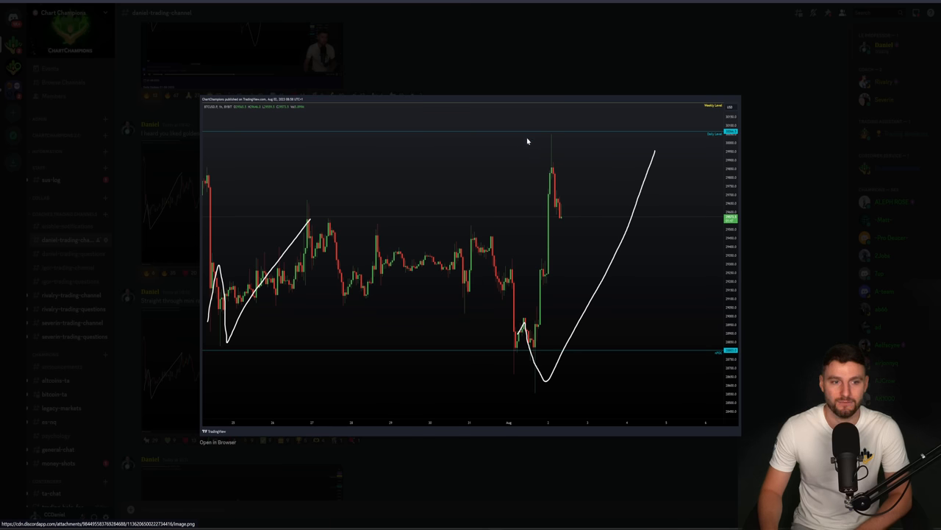
mouse_move(527, 85)
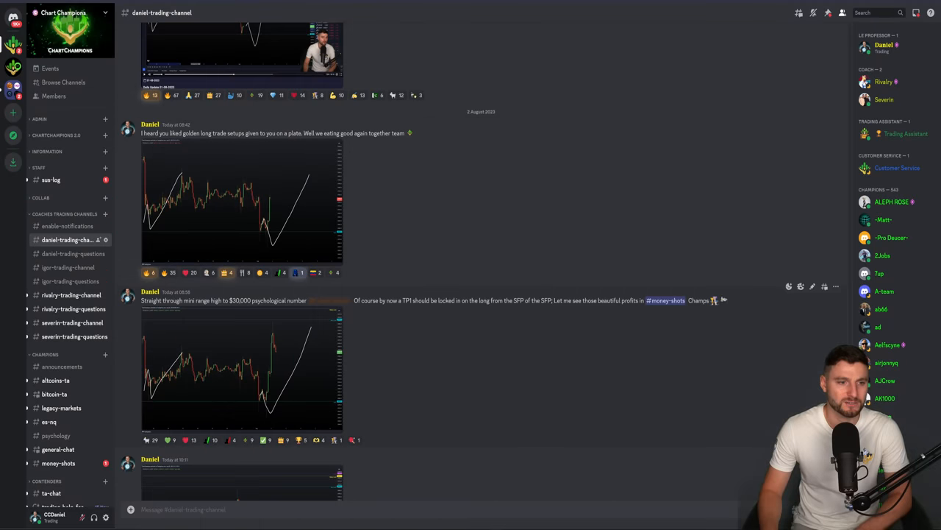
double_click(409, 300)
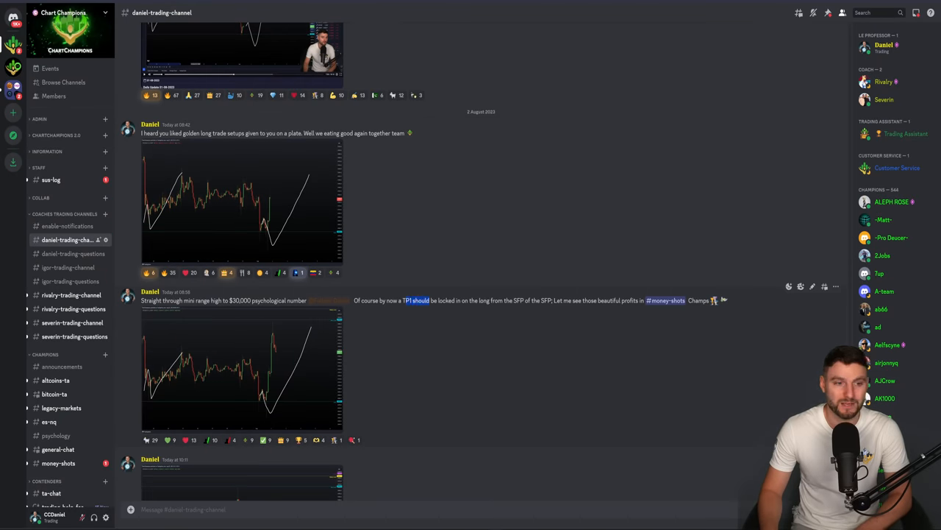
mouse_move(286, 375)
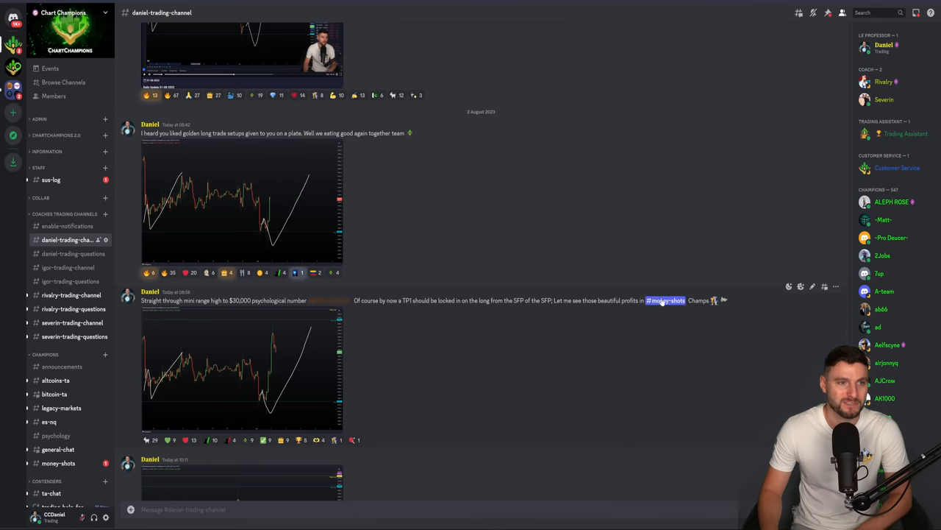
click(58, 462)
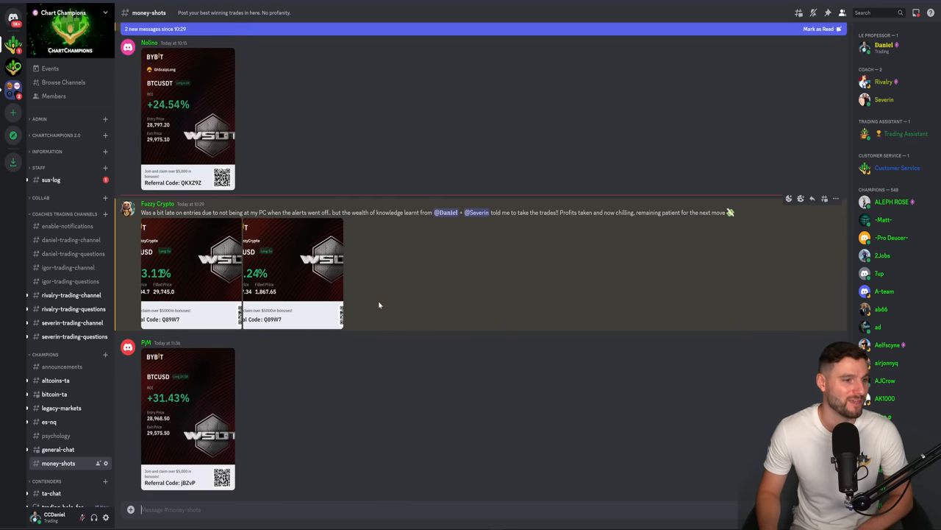
scroll(up, 3)
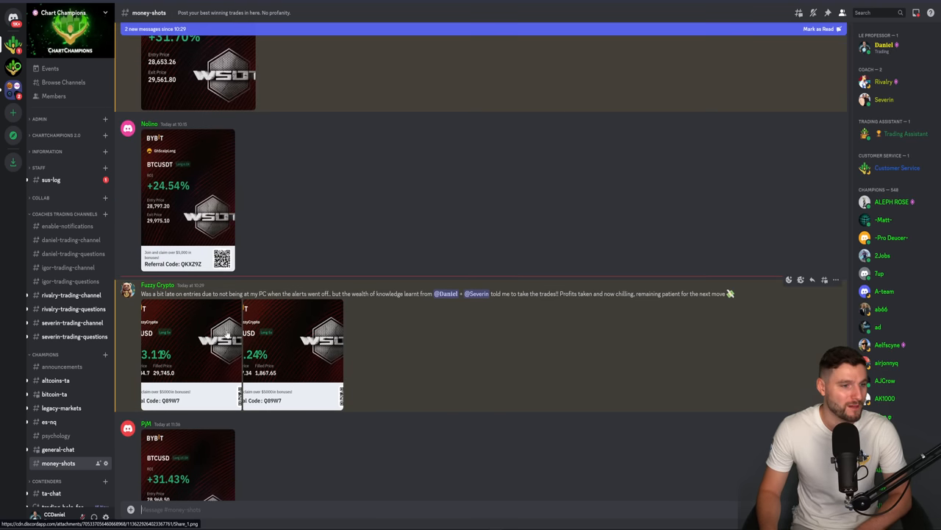
scroll(up, 3)
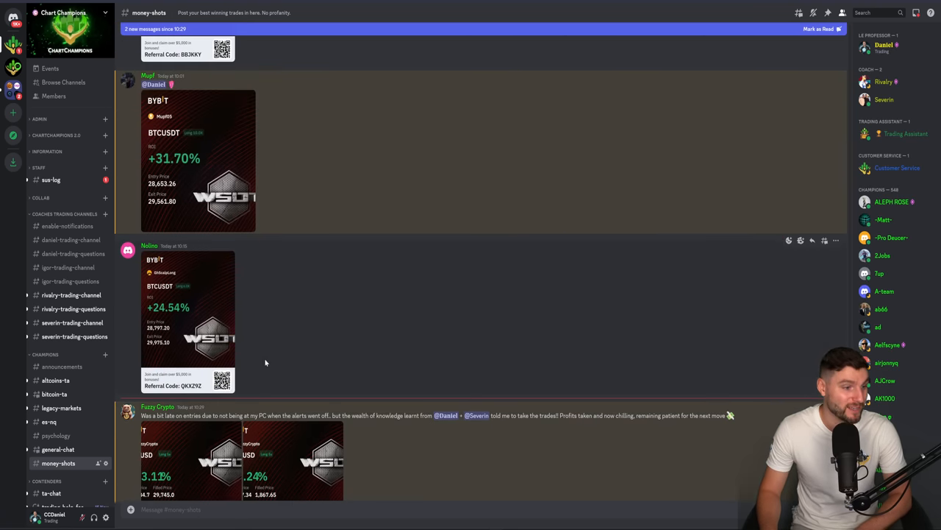
scroll(down, 3)
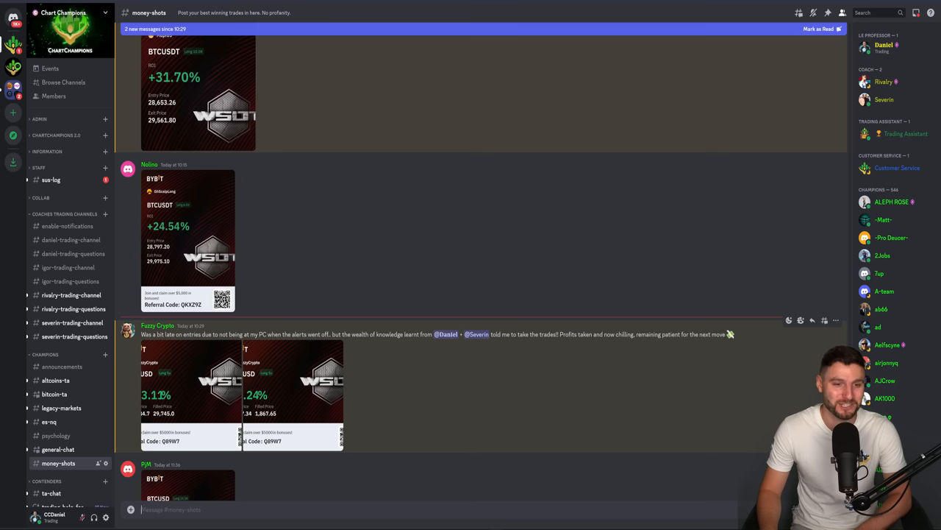
mouse_move(669, 345)
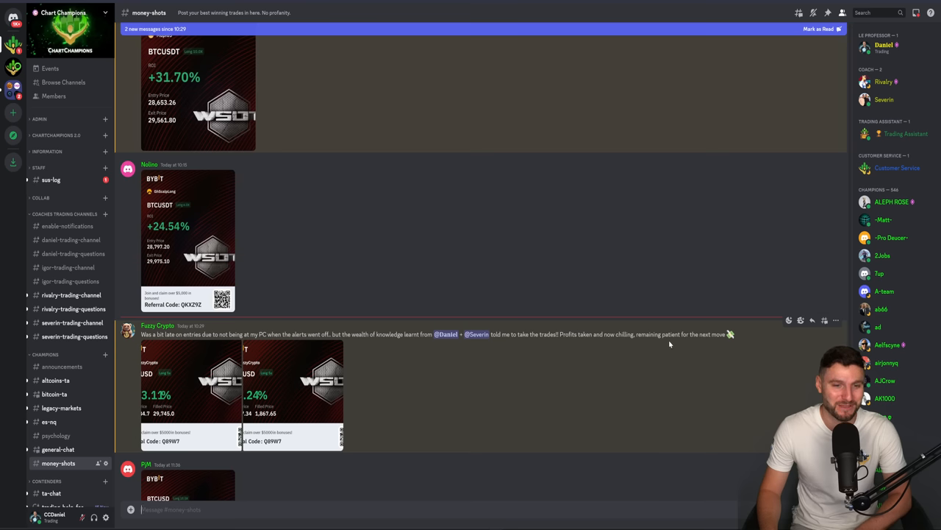
scroll(up, 3)
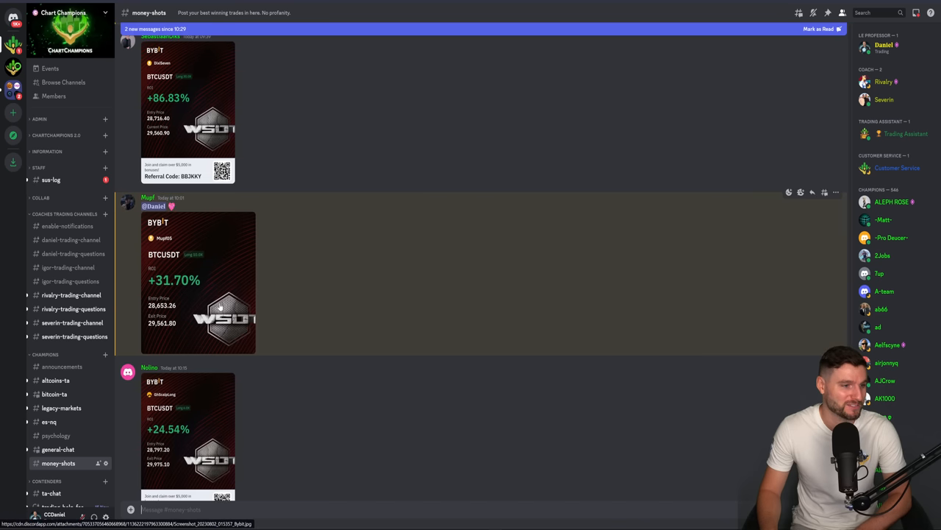
scroll(up, 3)
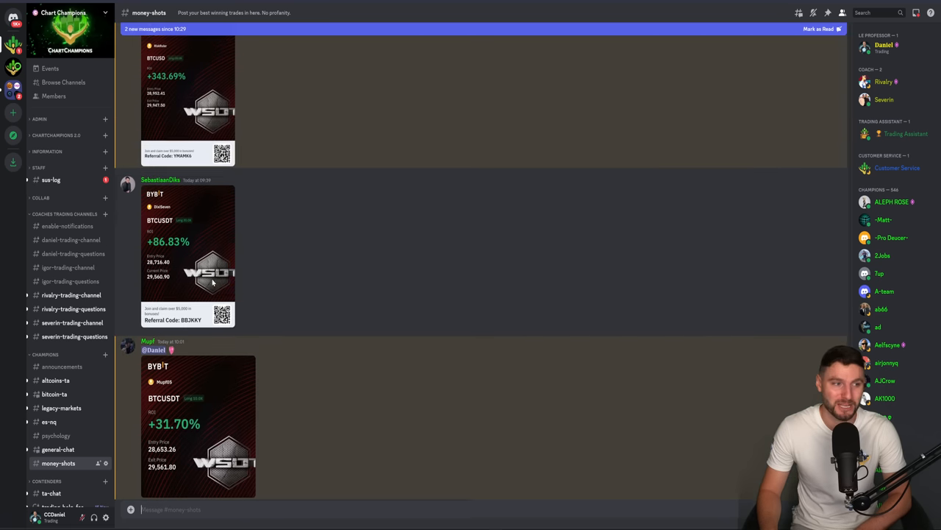
scroll(up, 3)
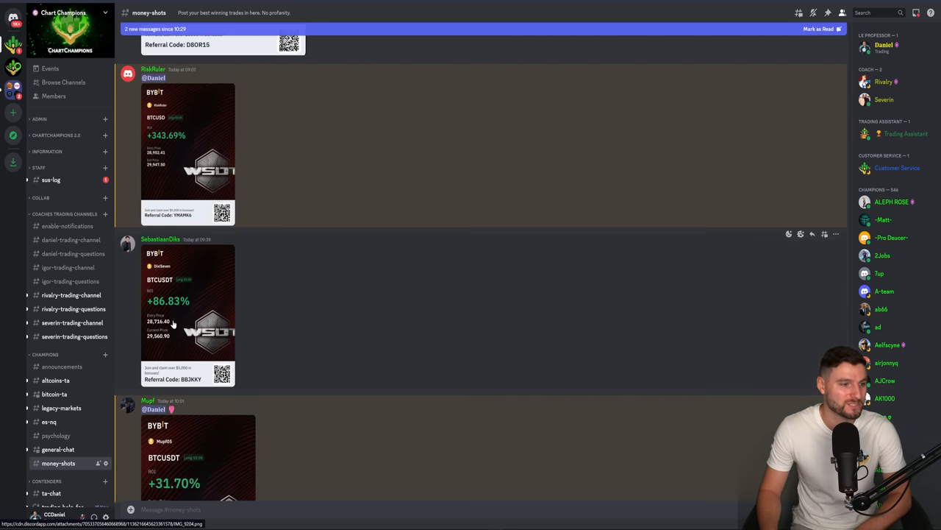
scroll(up, 3)
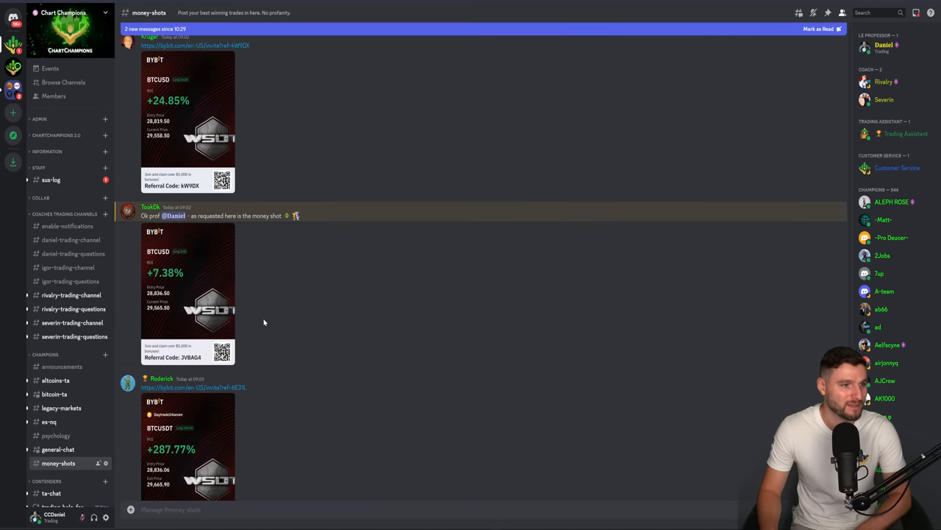
scroll(up, 3)
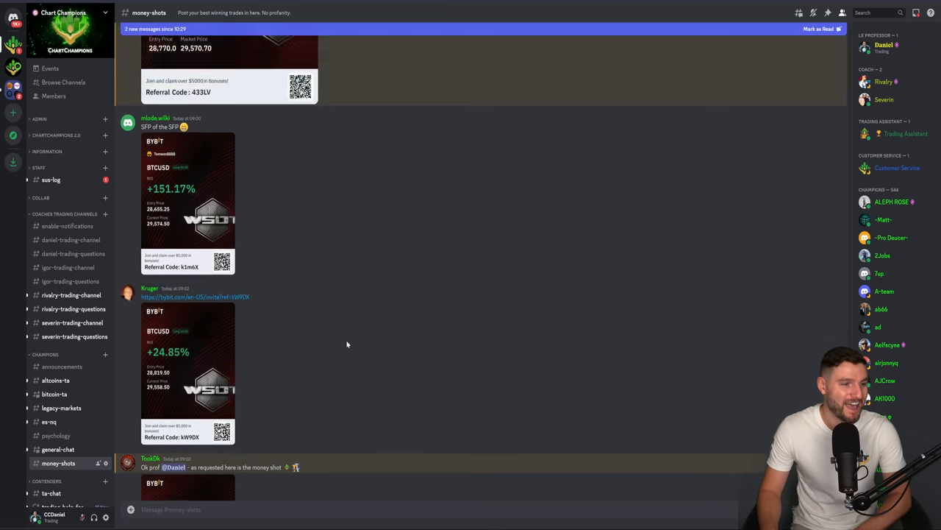
scroll(up, 3)
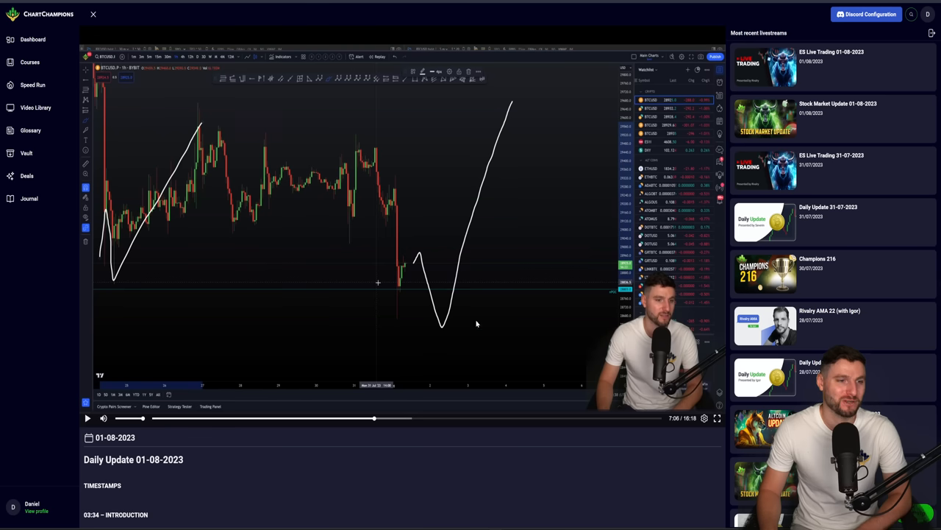
mouse_move(476, 324)
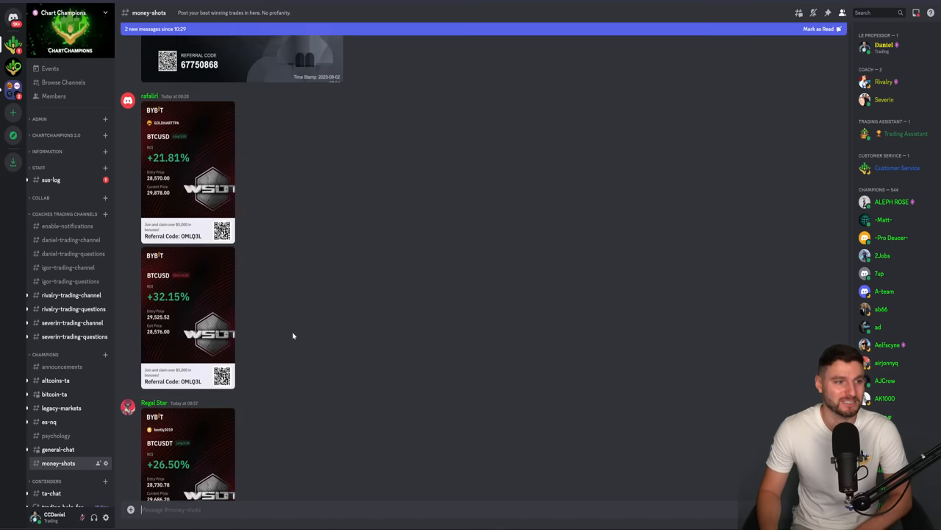
scroll(down, 3)
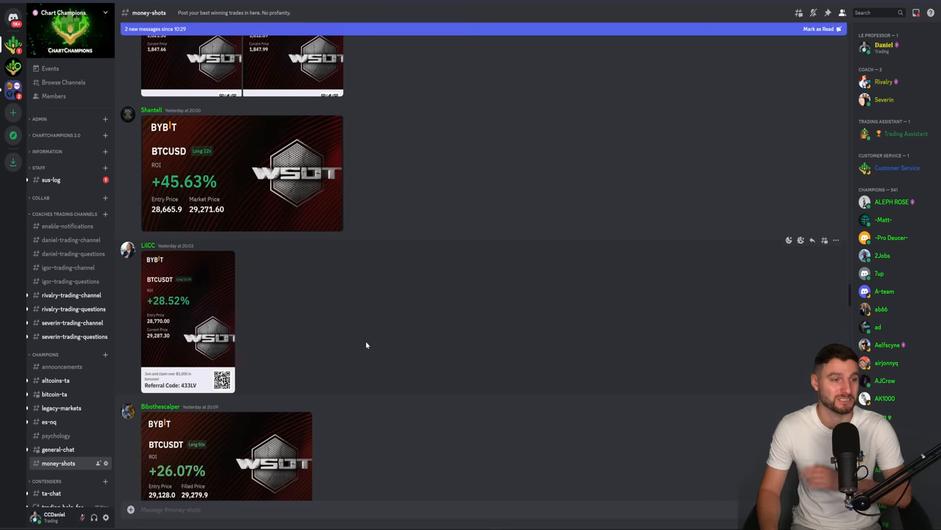
scroll(up, 3)
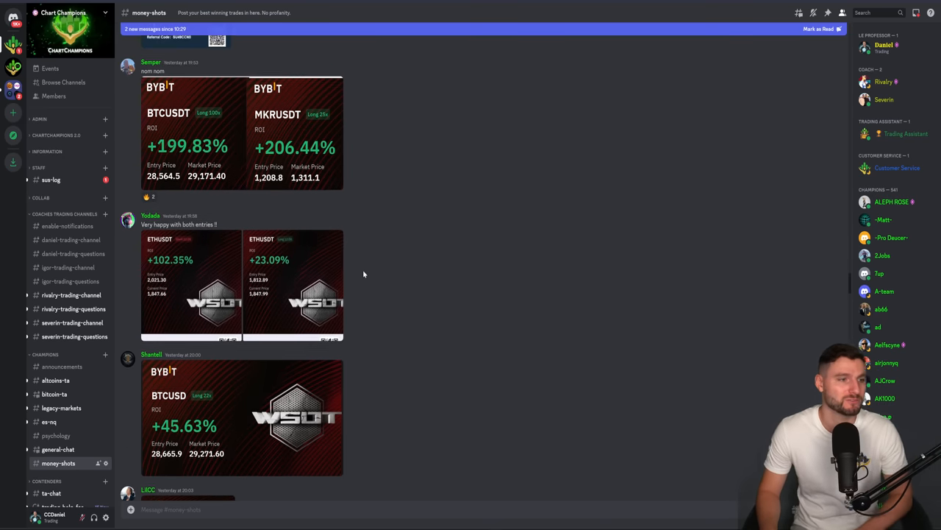
scroll(down, 3)
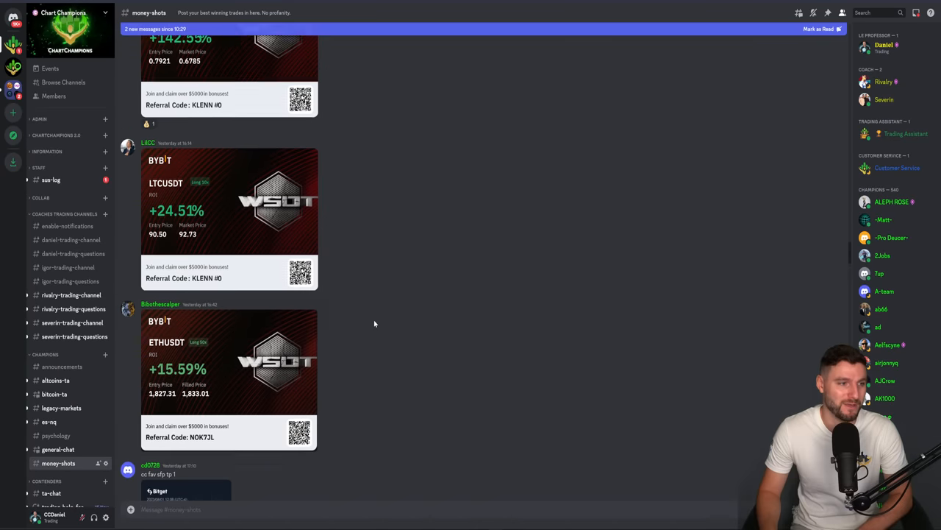
scroll(down, 3)
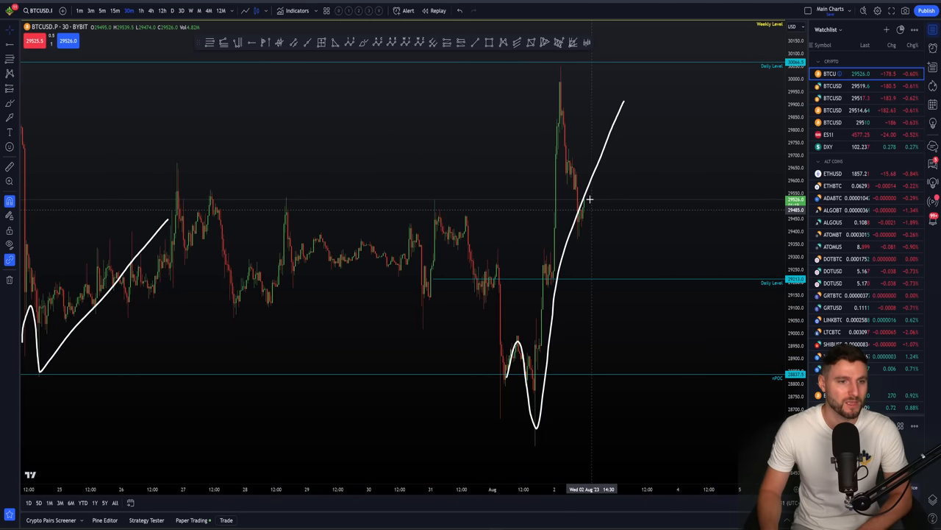
mouse_move(603, 145)
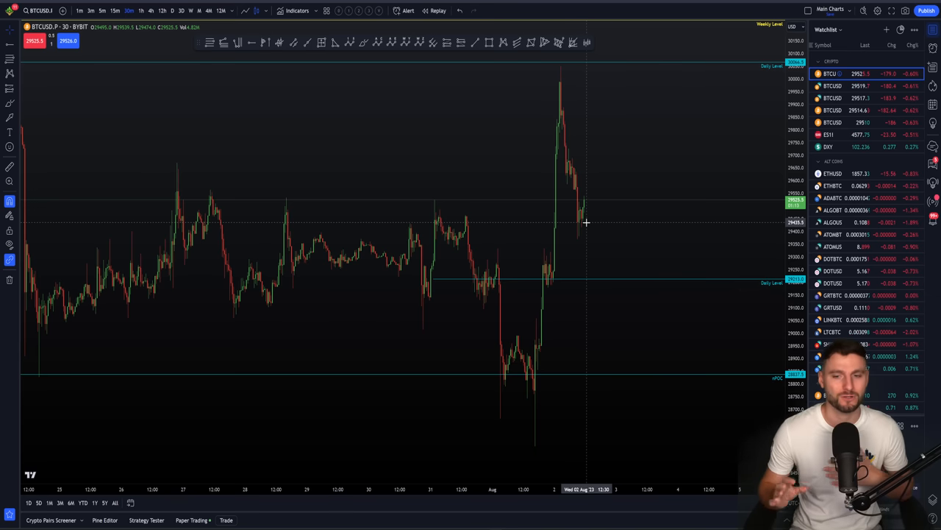
mouse_move(476, 250)
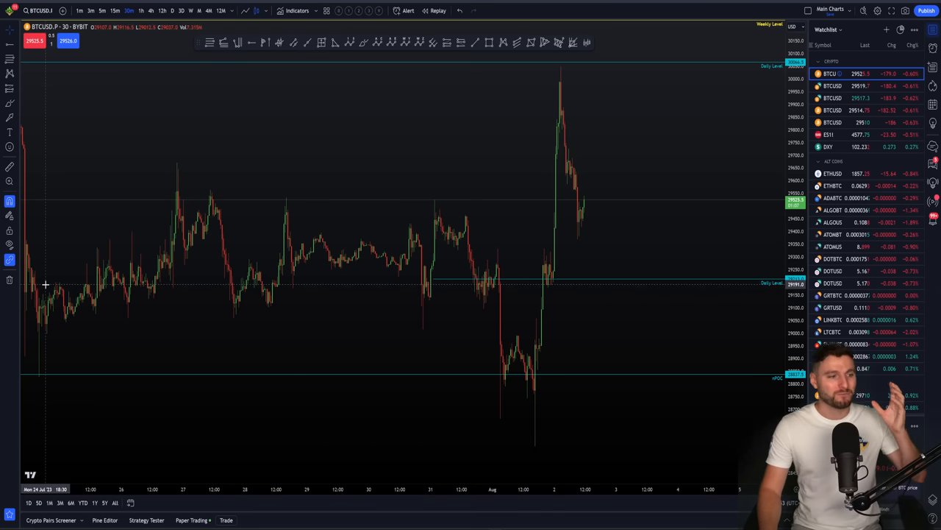
mouse_move(188, 244)
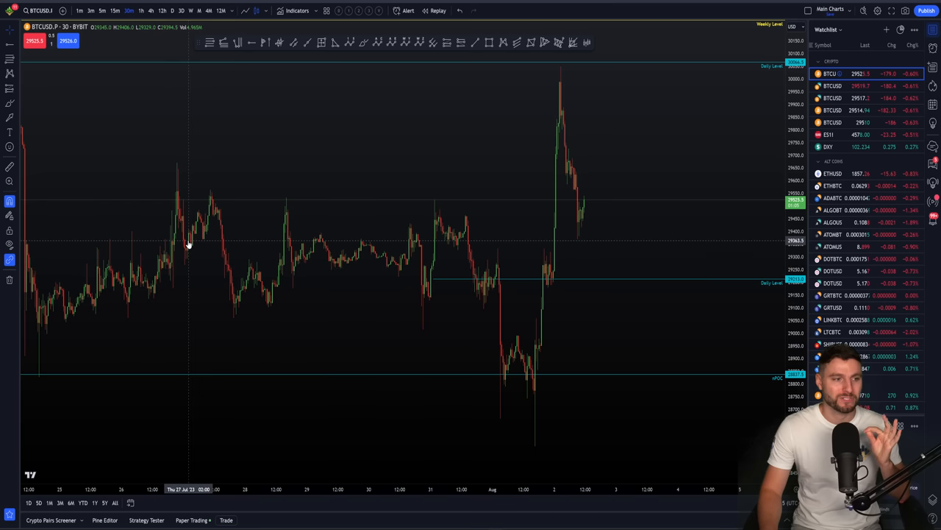
mouse_move(106, 288)
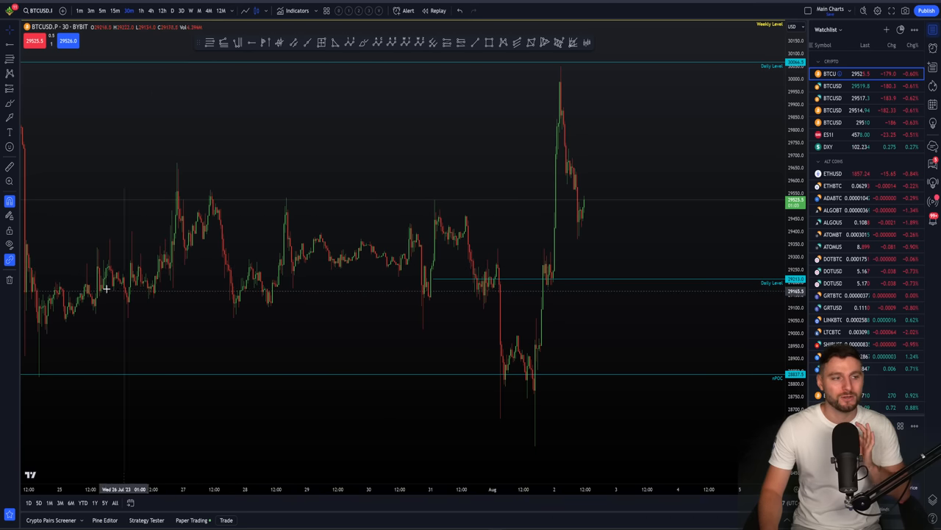
mouse_move(32, 283)
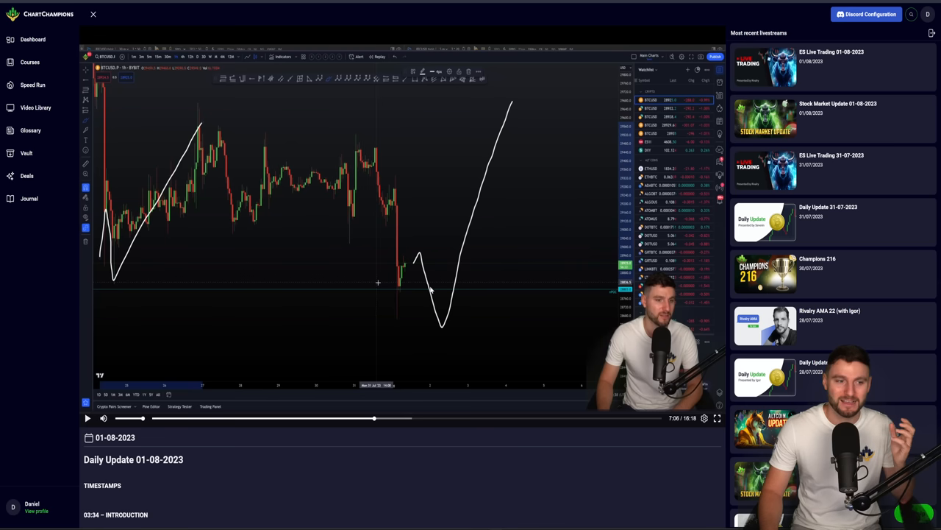
mouse_move(415, 271)
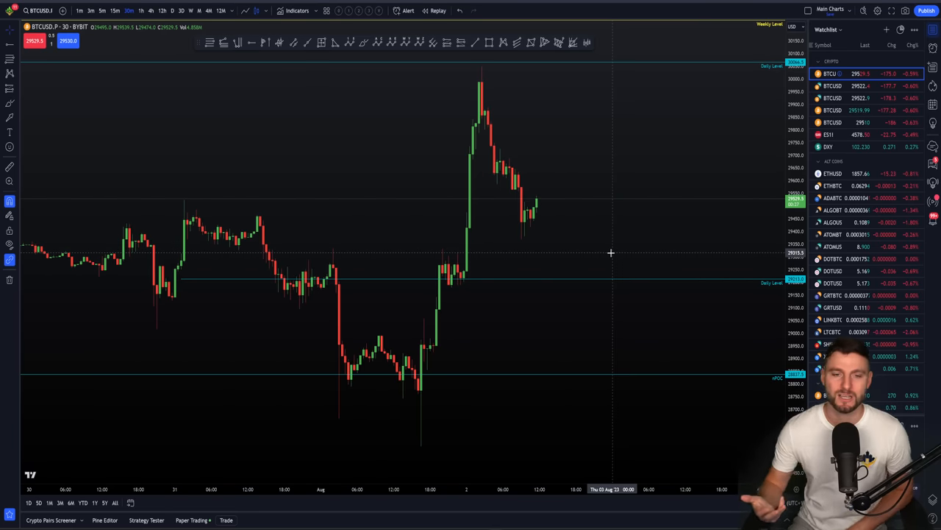
mouse_move(631, 209)
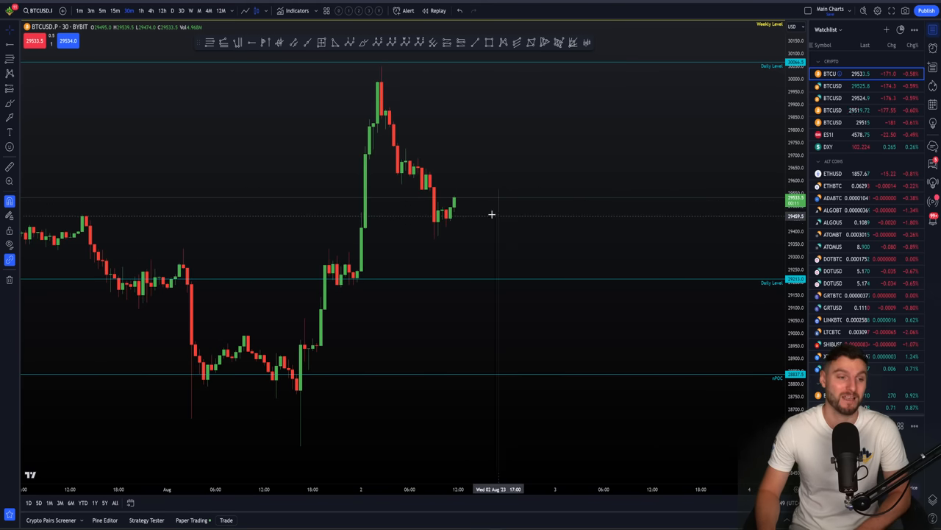
mouse_move(467, 206)
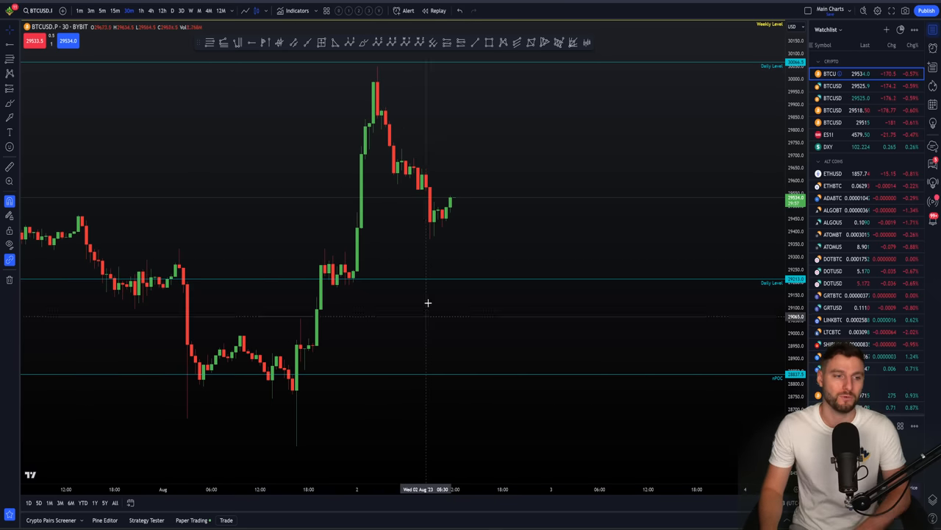
mouse_move(459, 203)
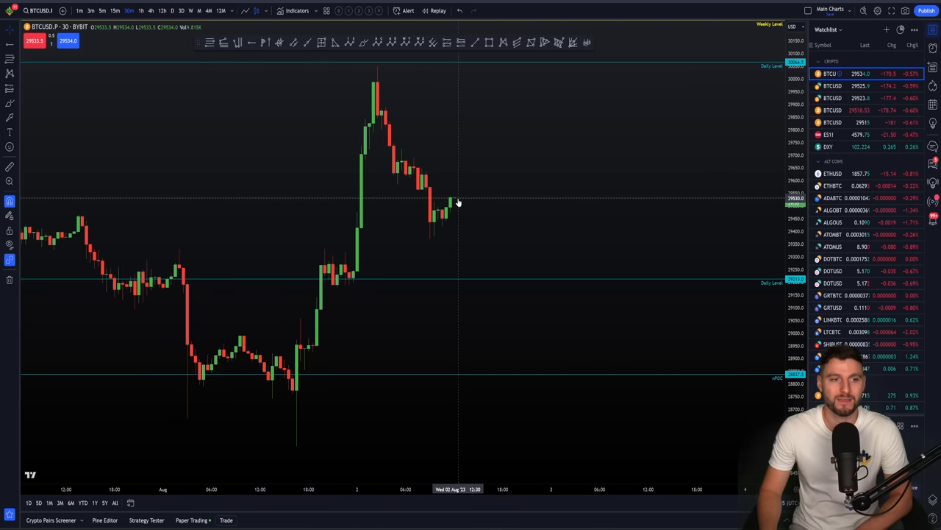
mouse_move(467, 194)
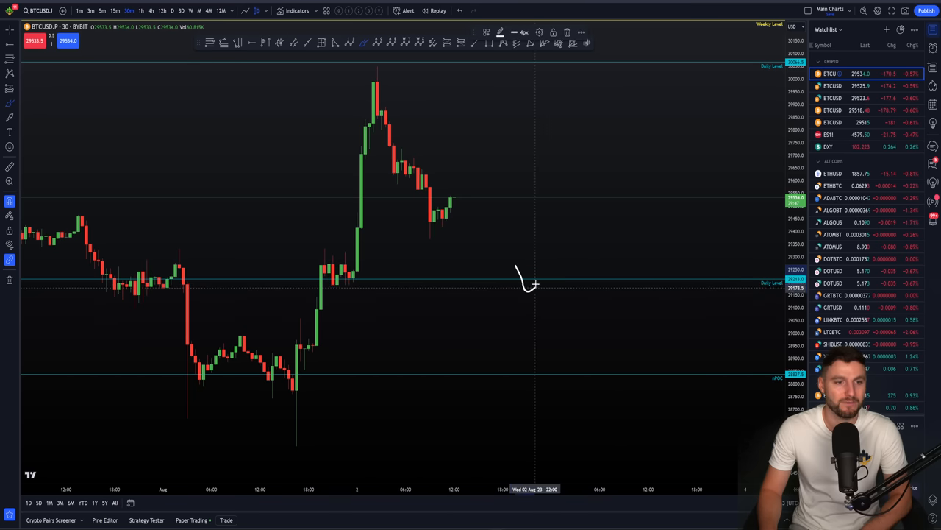
mouse_move(288, 385)
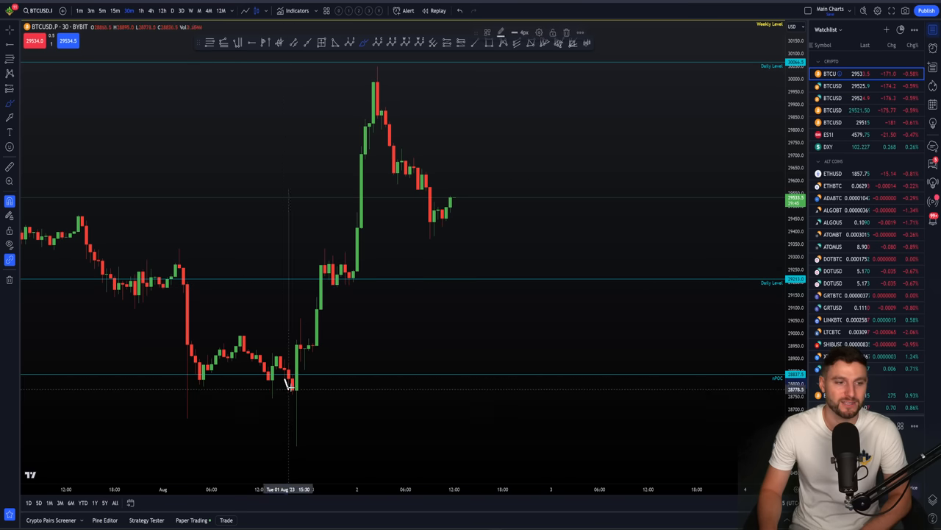
drag(165, 419, 390, 427)
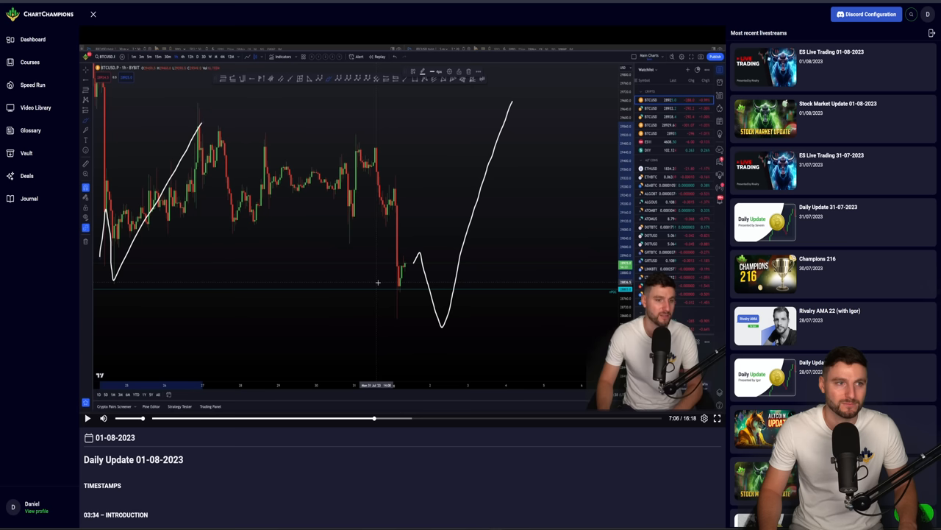
mouse_move(476, 256)
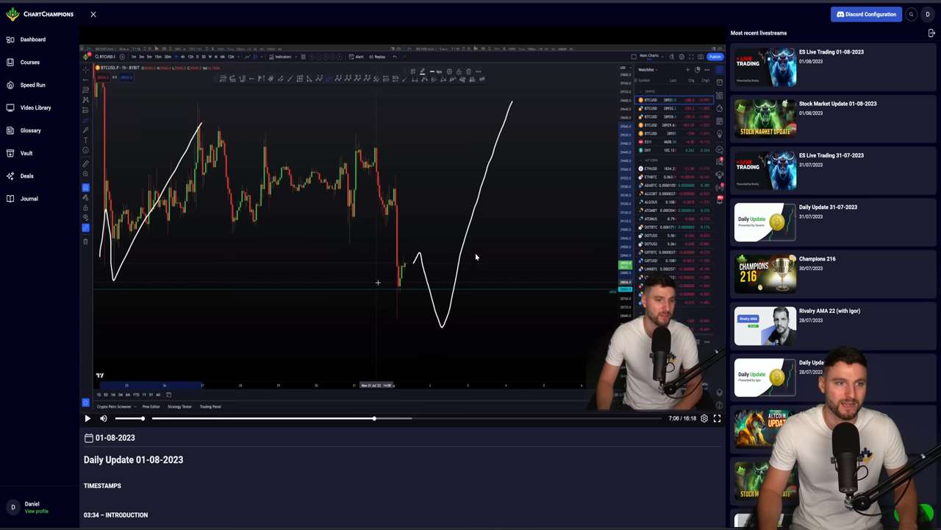
click(717, 418)
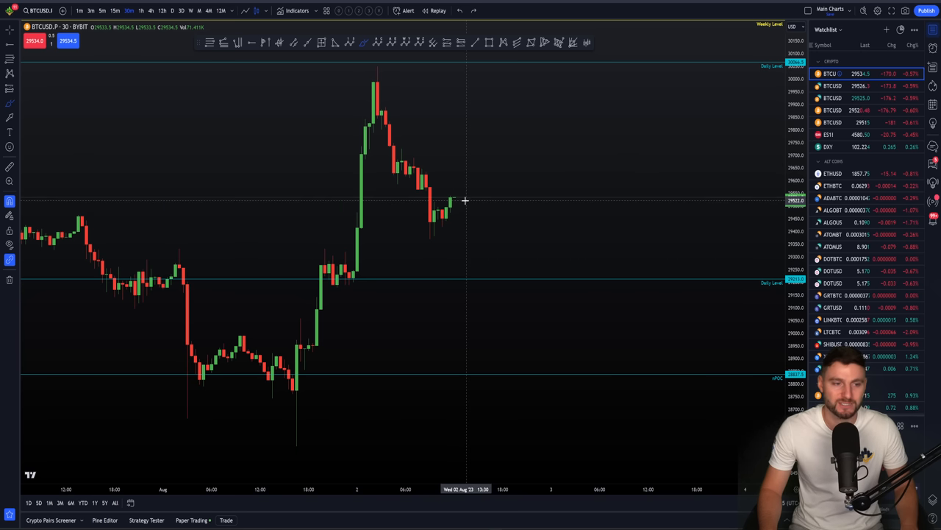
drag(465, 200, 491, 288)
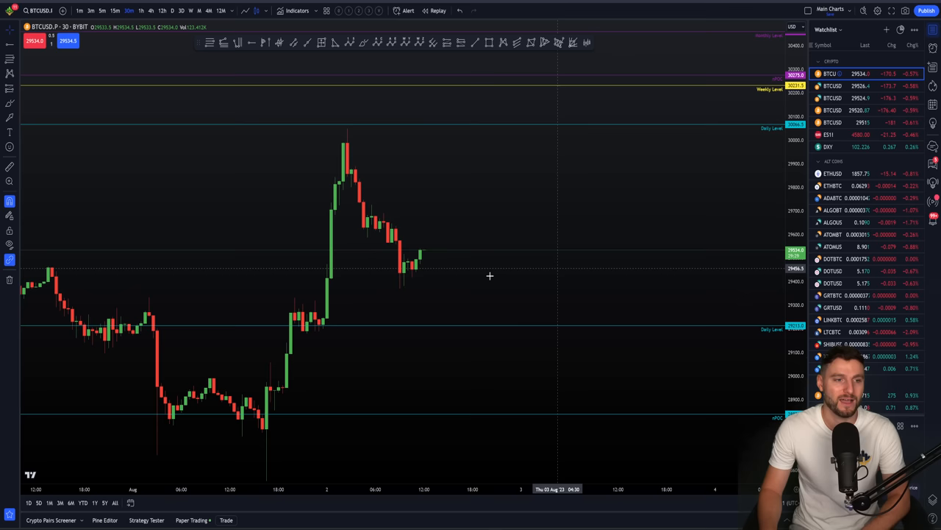
mouse_move(485, 124)
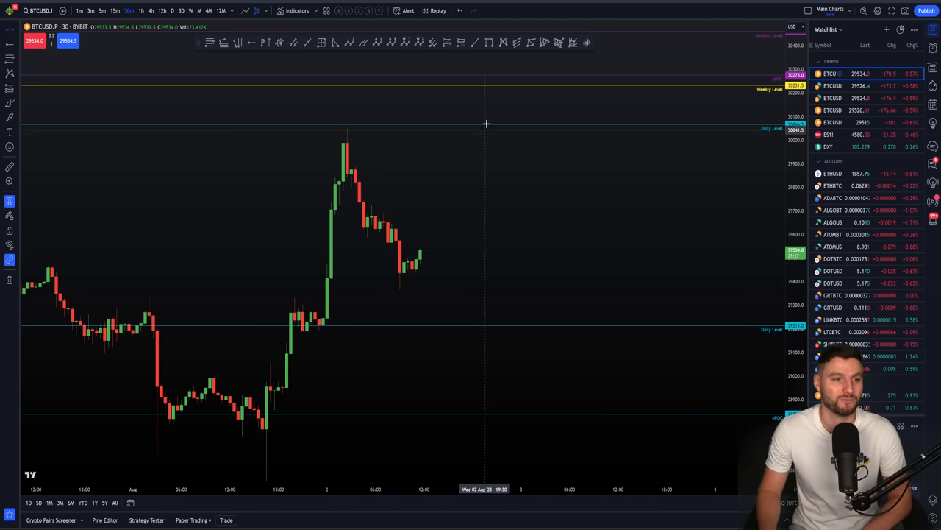
mouse_move(426, 67)
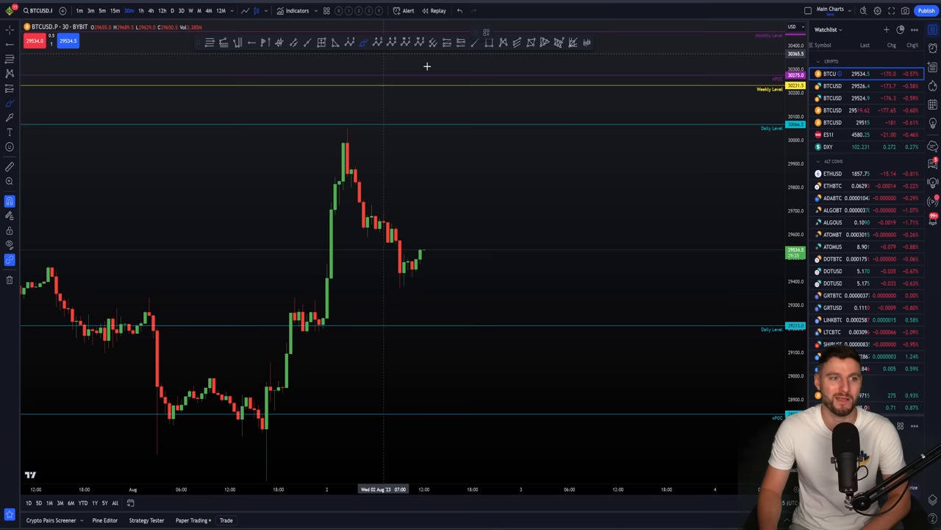
mouse_move(494, 200)
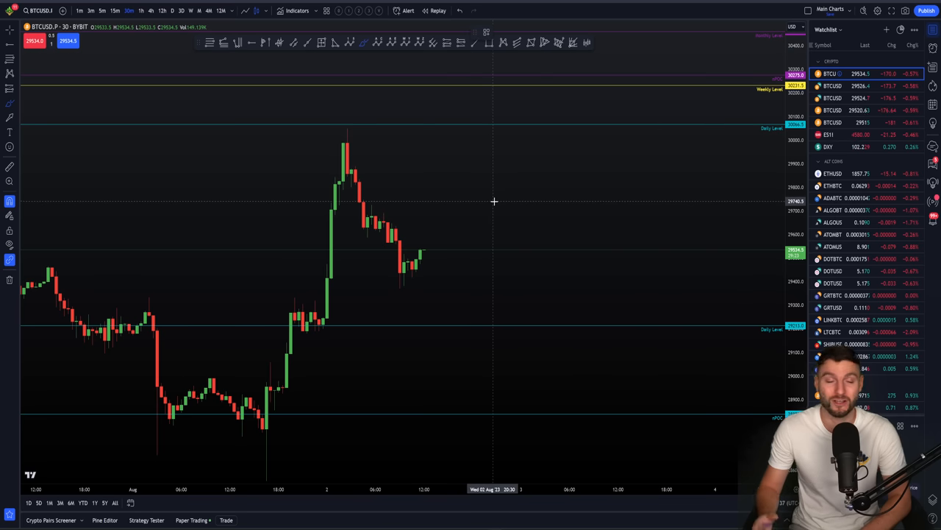
mouse_move(437, 247)
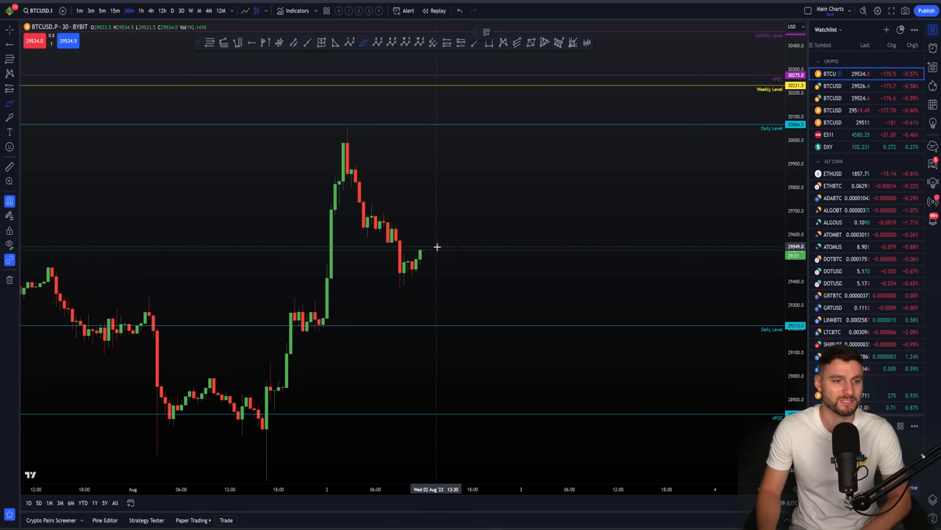
mouse_move(488, 325)
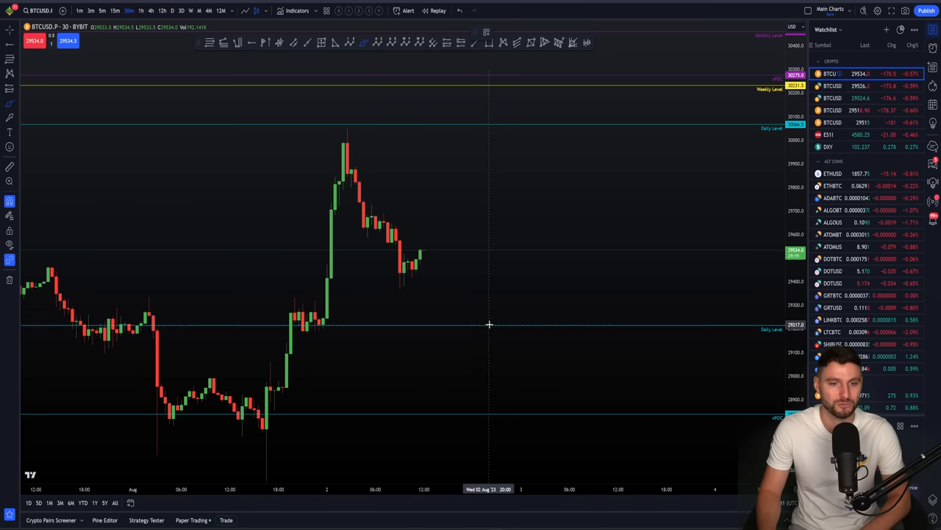
mouse_move(447, 251)
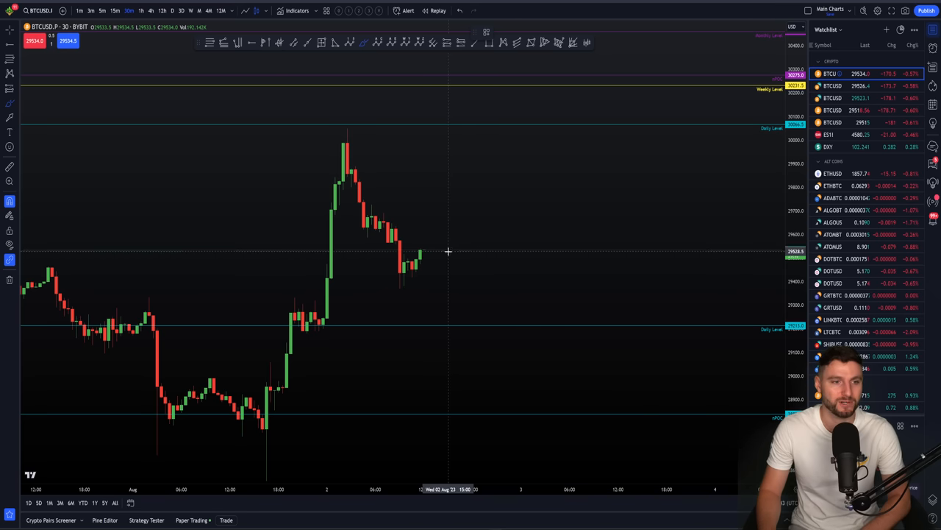
mouse_move(437, 255)
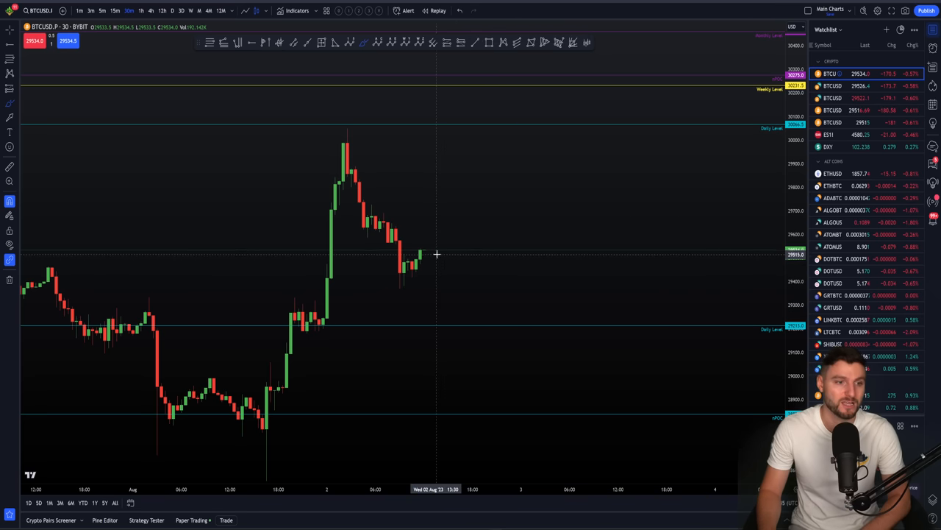
drag(474, 253, 509, 142)
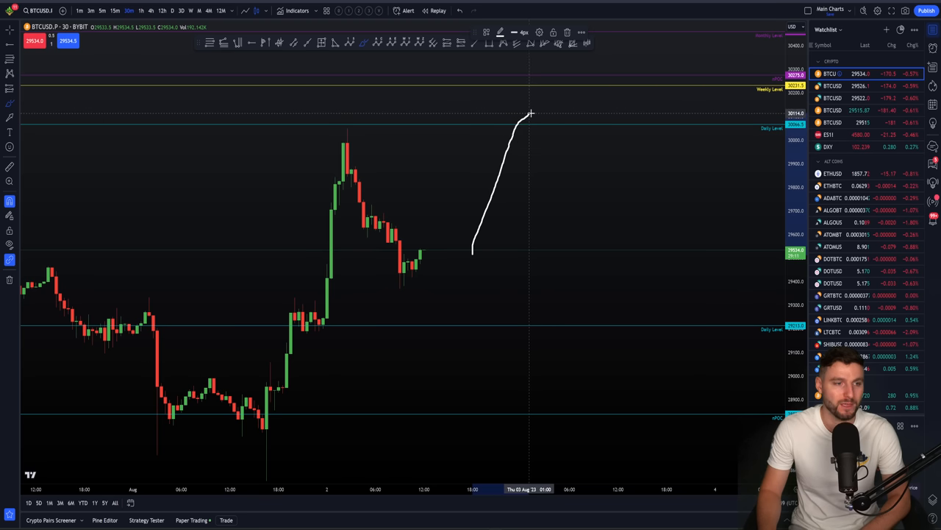
mouse_move(344, 129)
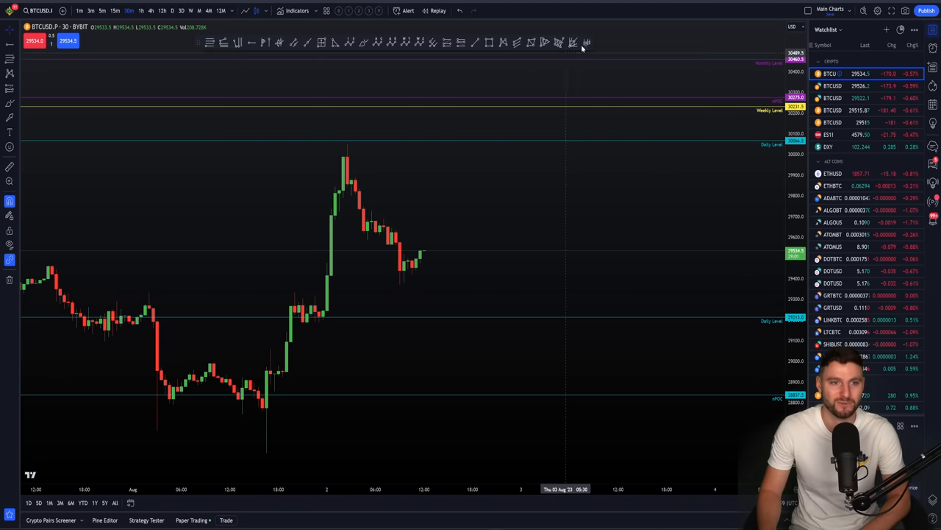
mouse_move(538, 135)
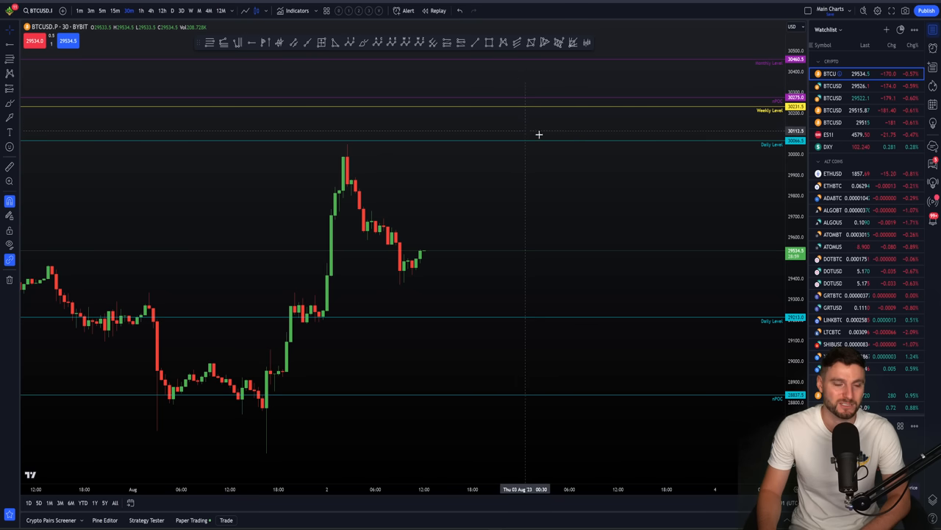
mouse_move(542, 121)
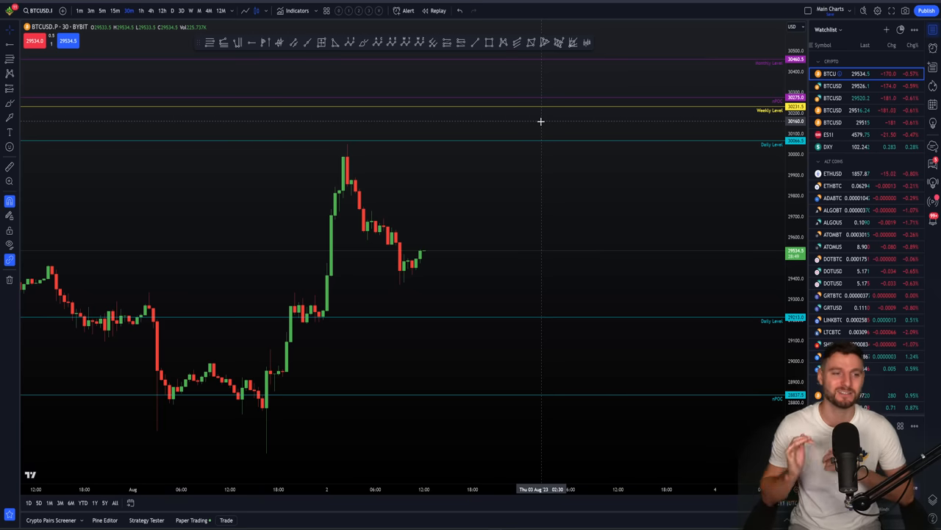
mouse_move(350, 160)
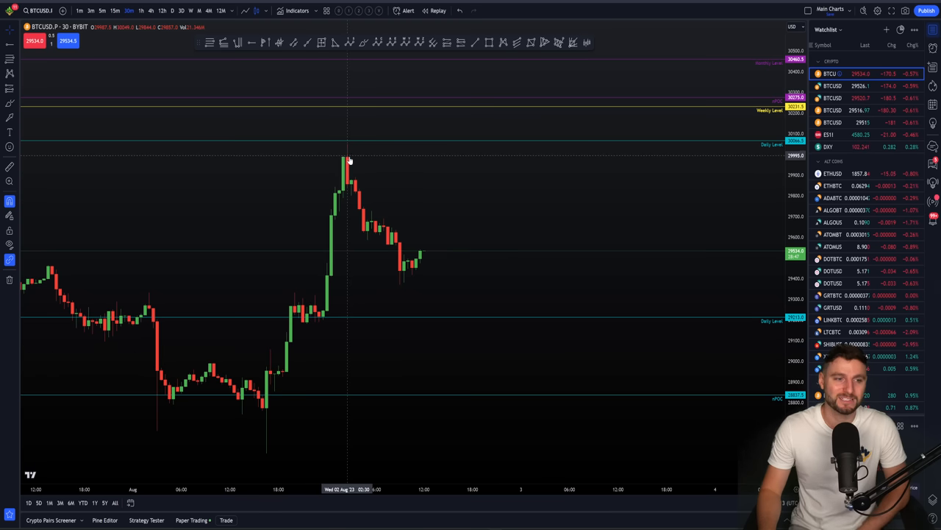
mouse_move(355, 157)
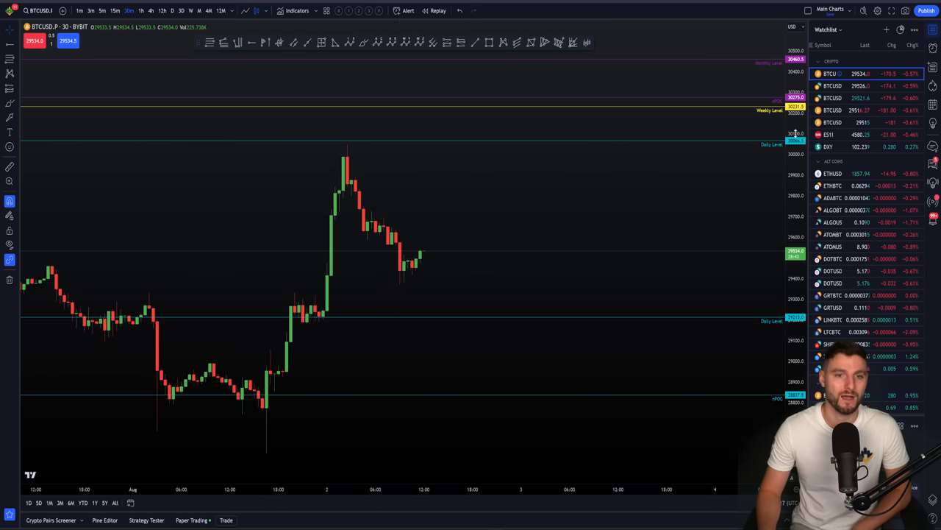
click(830, 136)
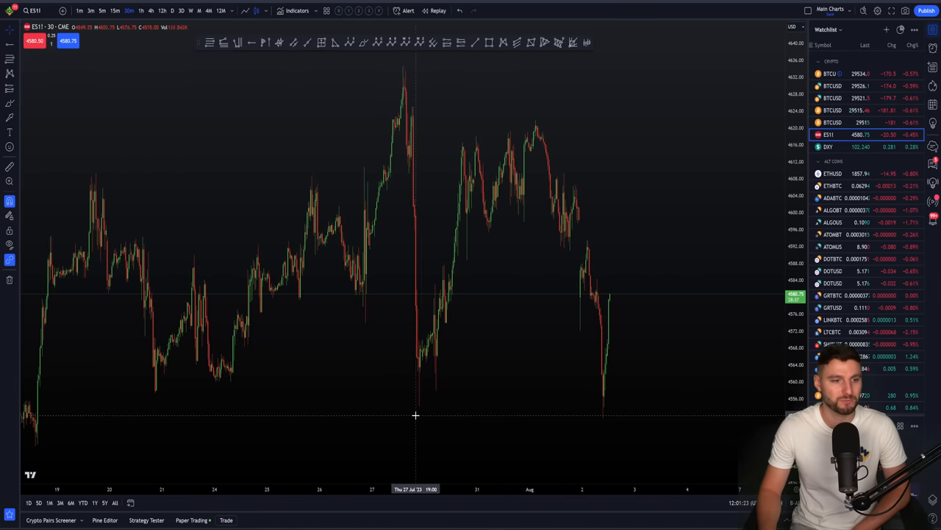
mouse_move(421, 407)
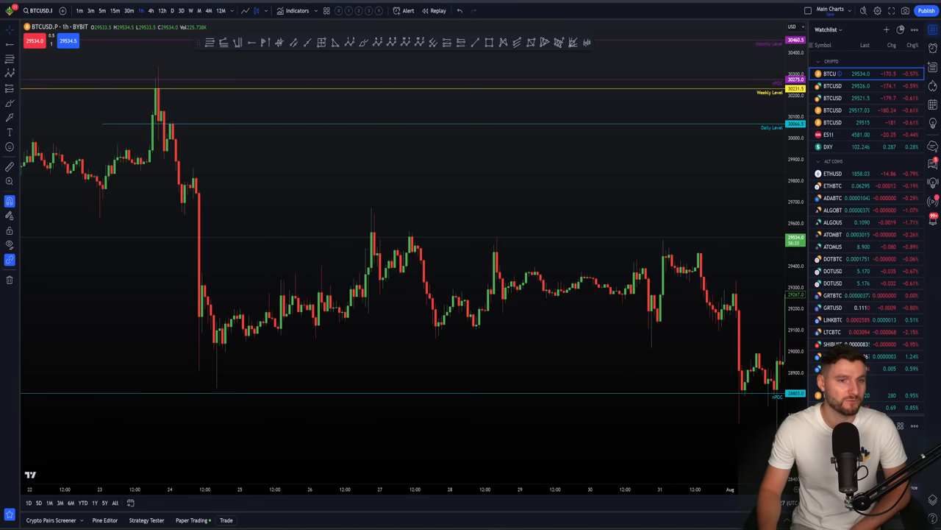
View ES1 on the daily then a shorter intraday timeframe, and move on to DXY.
click(829, 136)
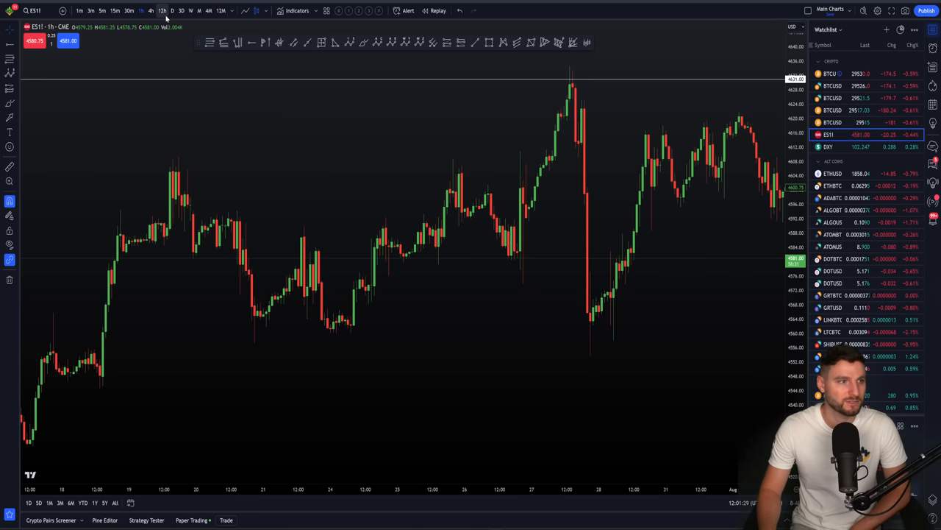
click(172, 10)
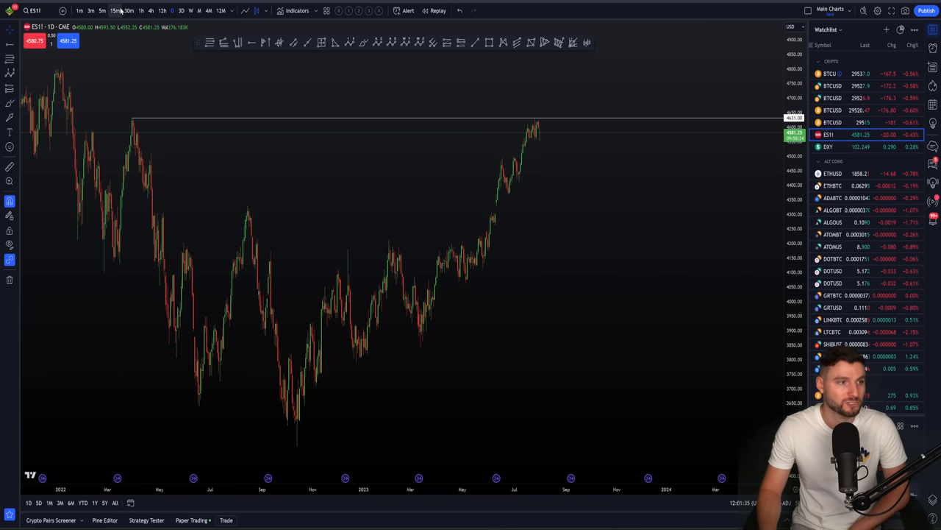
click(150, 11)
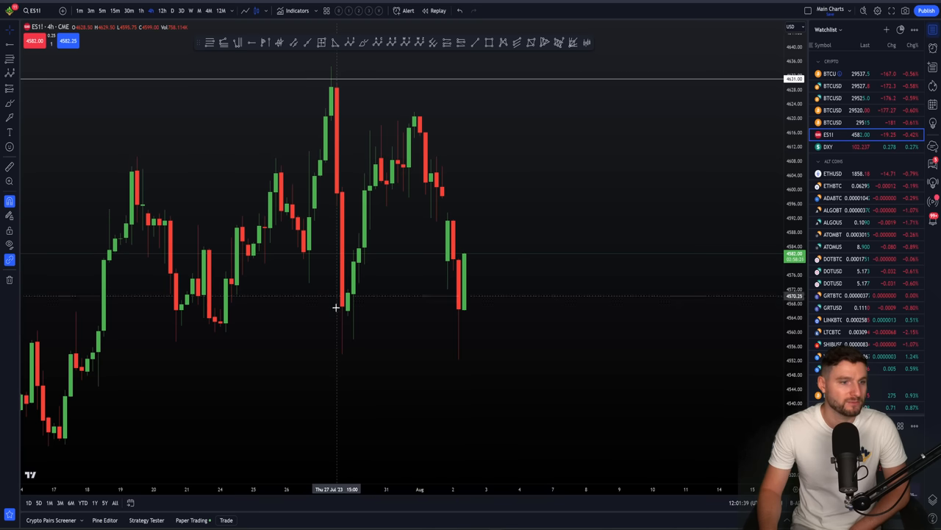
mouse_move(377, 300)
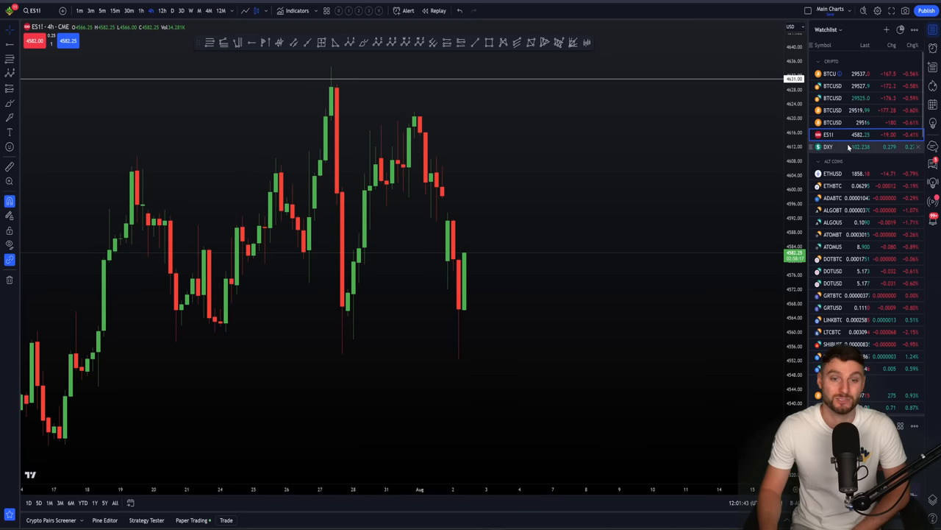
click(828, 147)
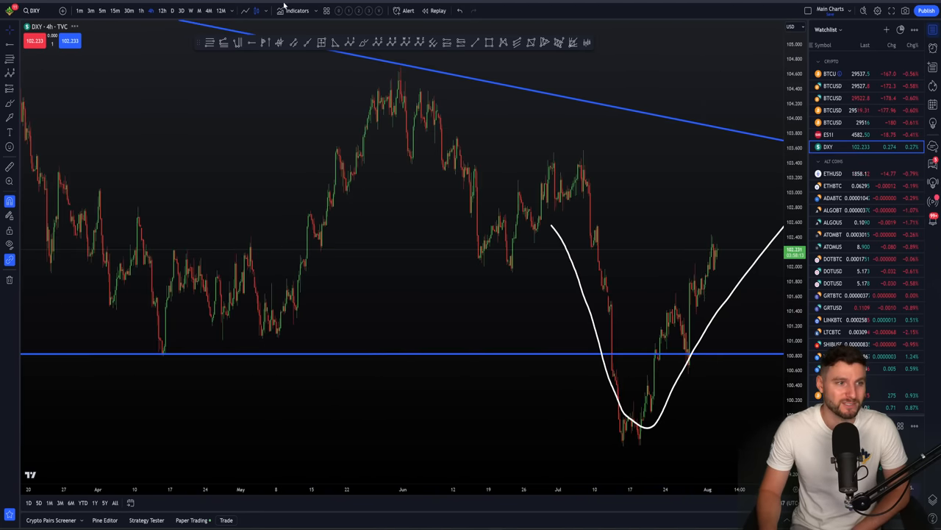
Show DXY on the daily timeframe, then return to the hourly Bitcoin chart.
click(171, 10)
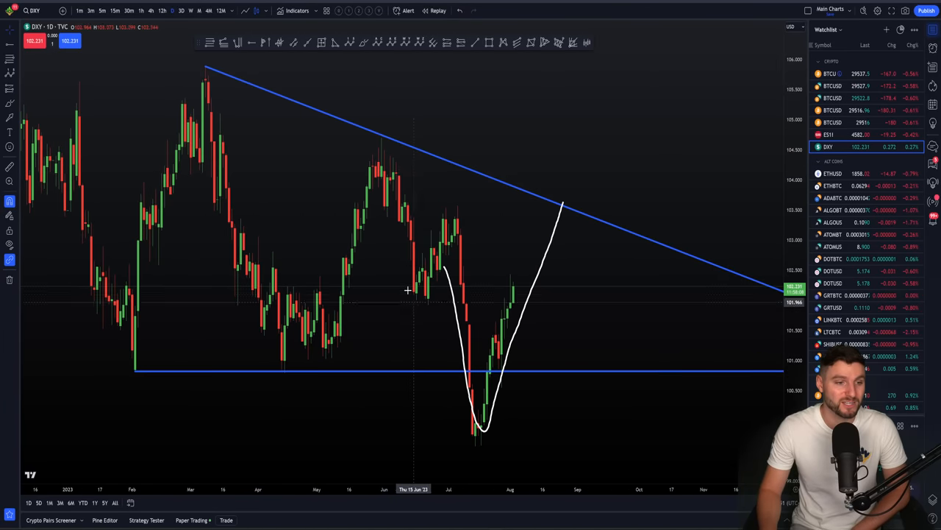
mouse_move(512, 416)
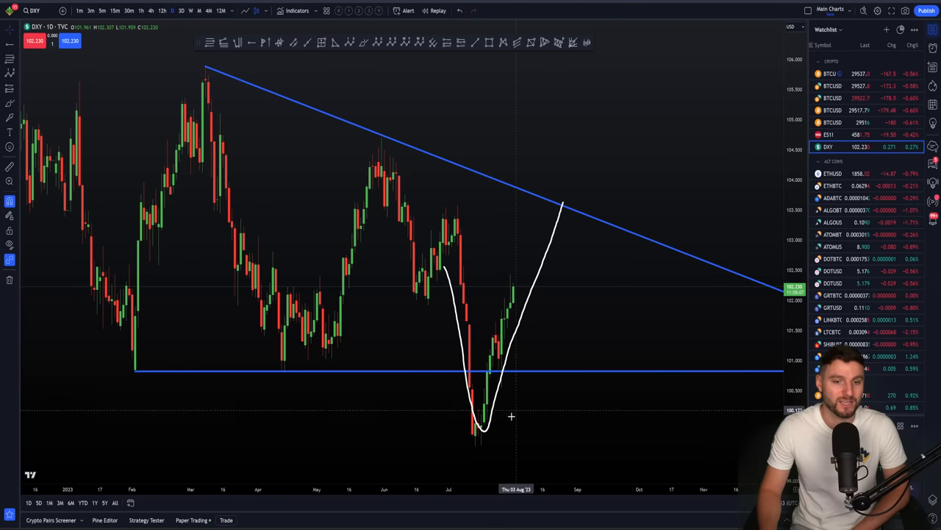
mouse_move(520, 396)
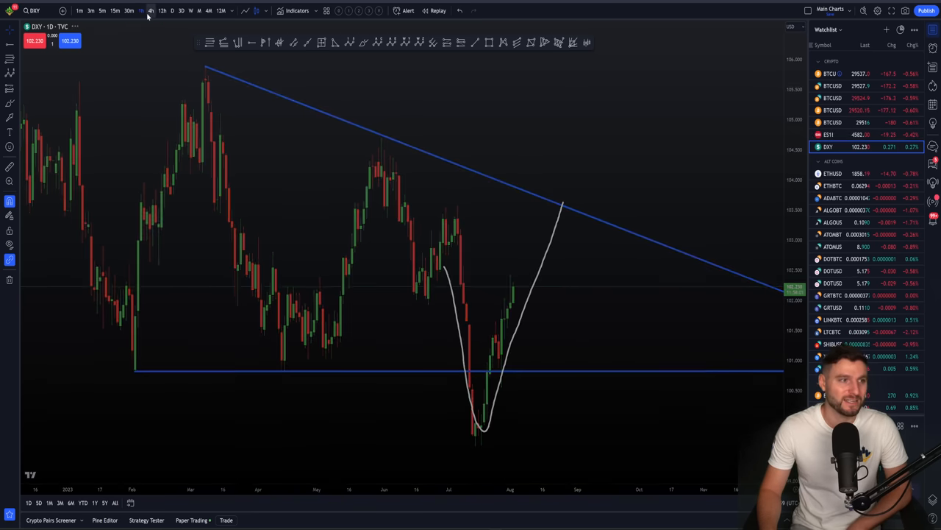
click(830, 133)
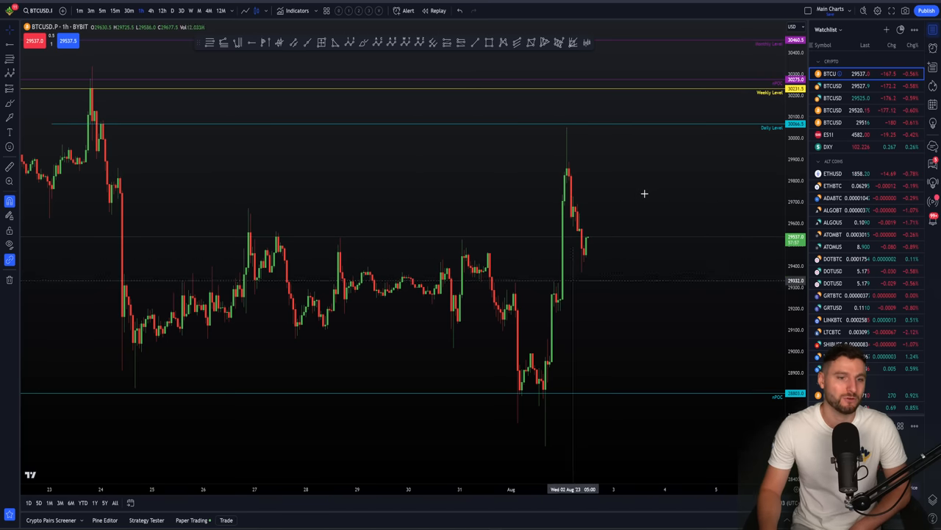
mouse_move(659, 176)
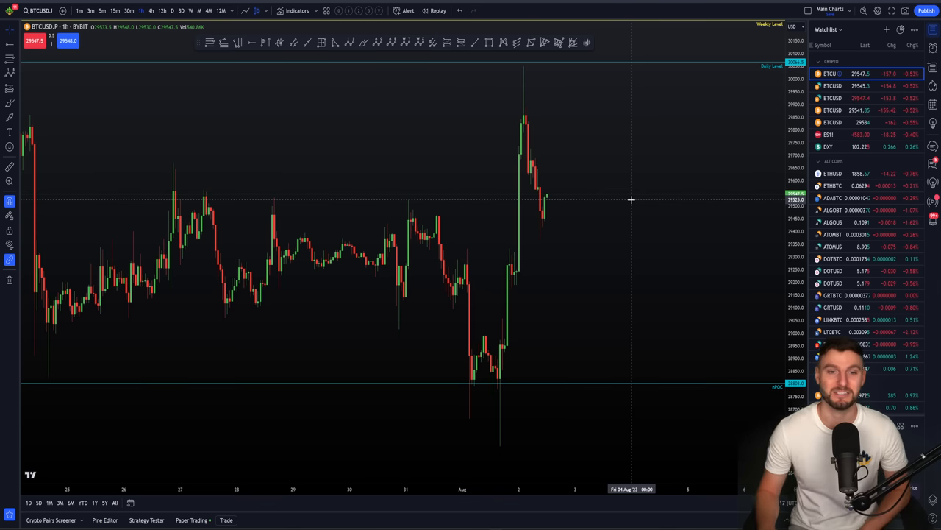
mouse_move(533, 200)
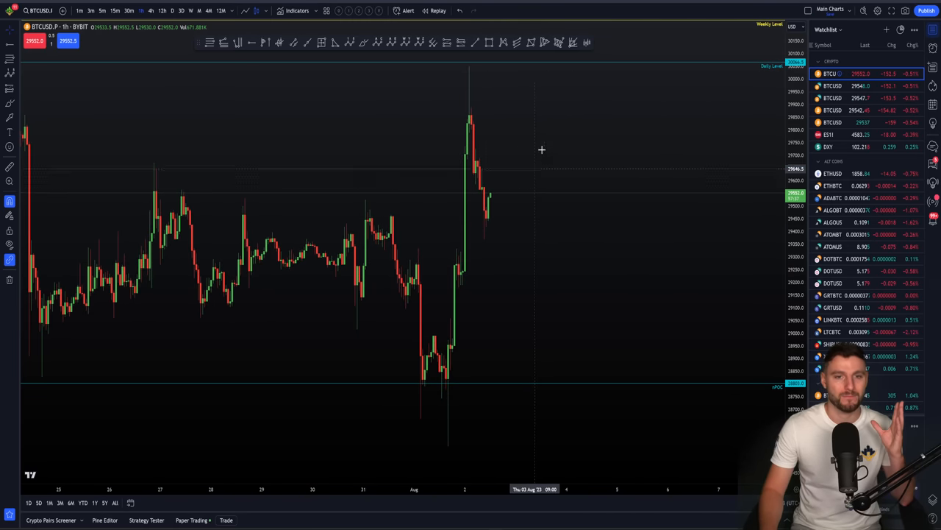
Bring the ES1 chart back up, then move over to the ChartChampions members portal.
click(829, 135)
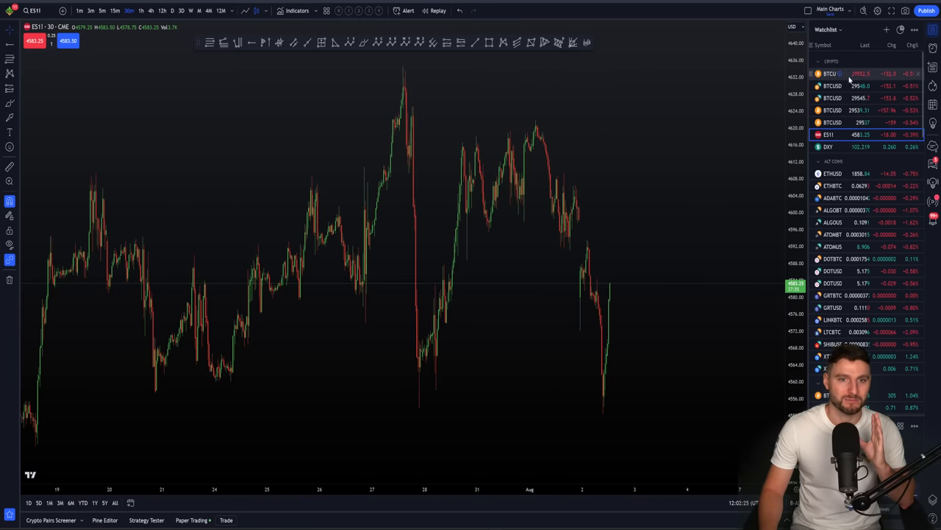
click(830, 73)
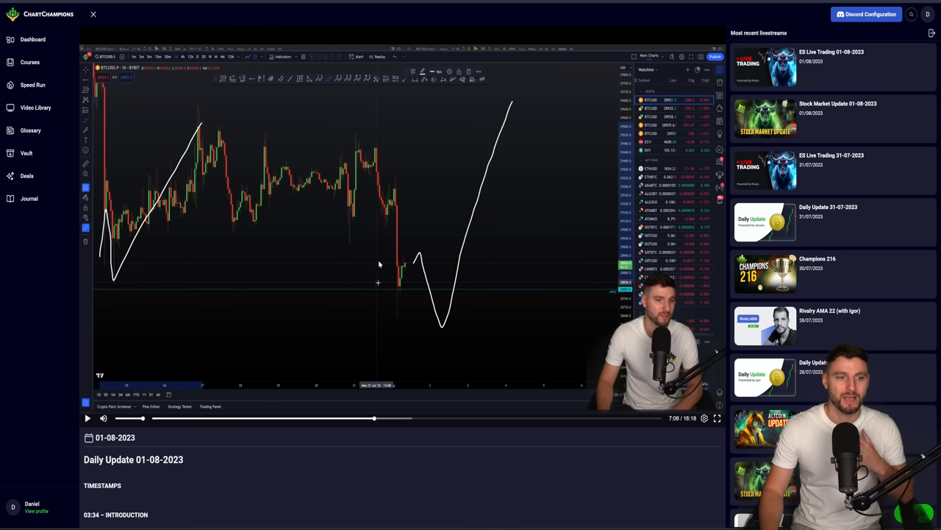
mouse_move(420, 291)
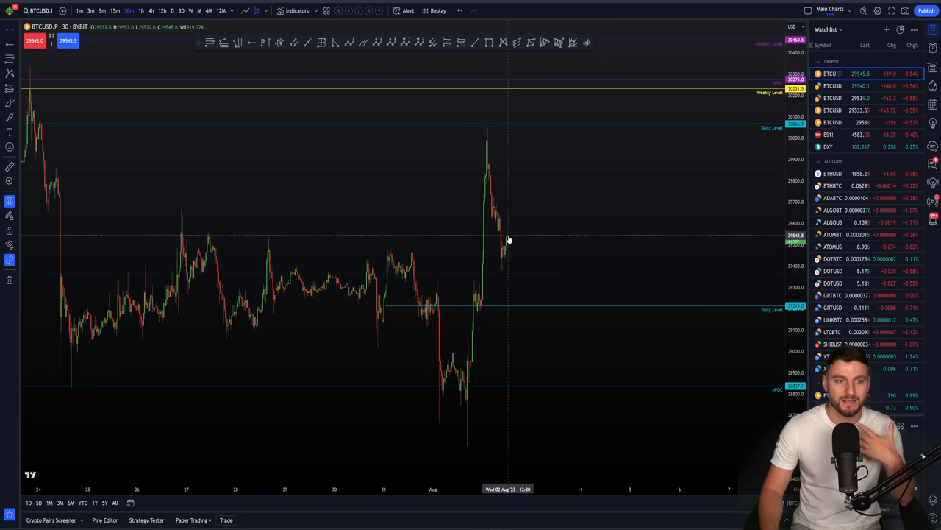
mouse_move(545, 302)
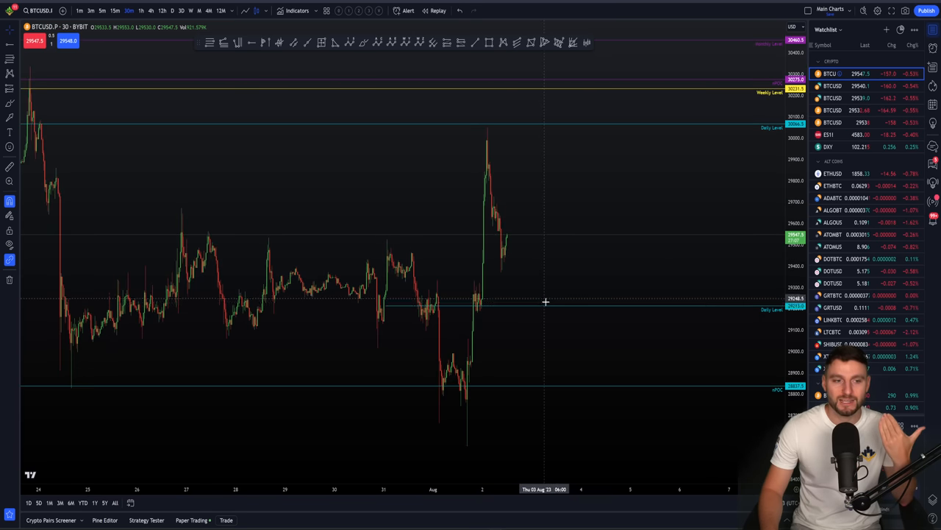
mouse_move(609, 422)
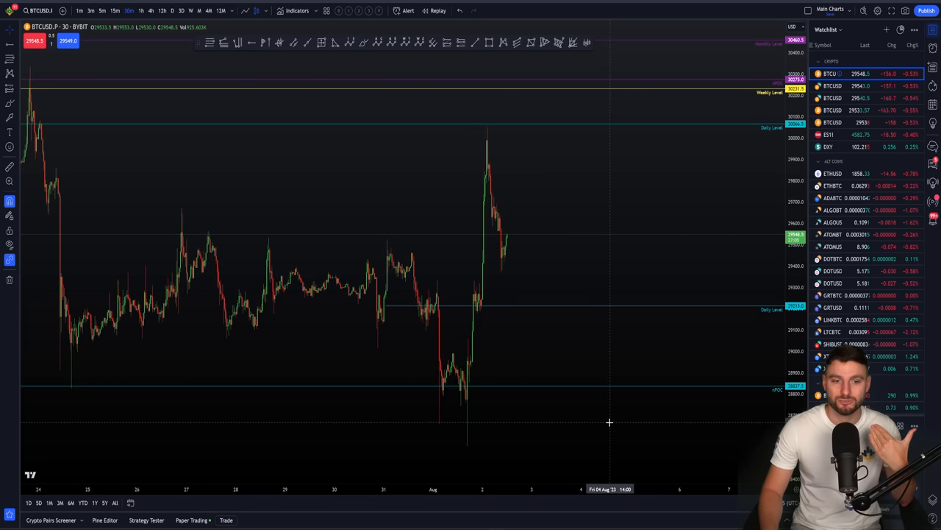
mouse_move(568, 280)
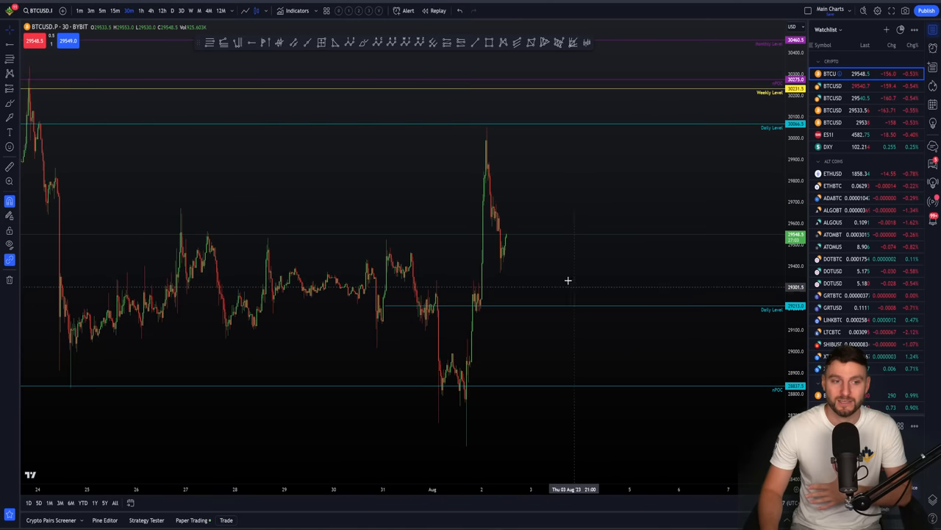
mouse_move(538, 135)
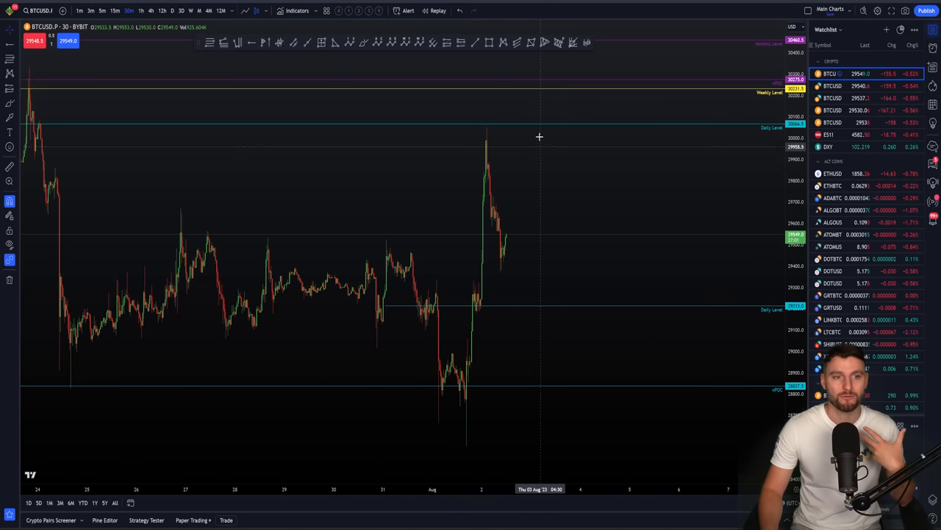
mouse_move(532, 100)
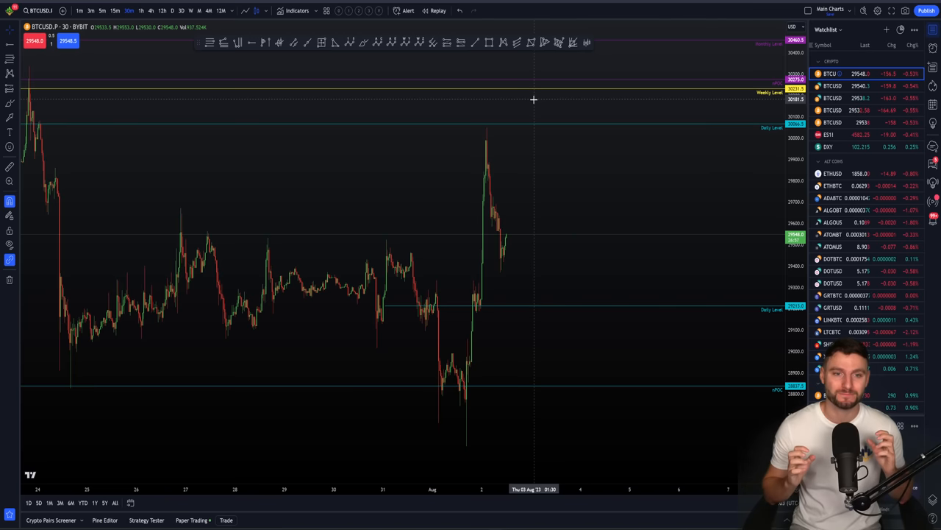
mouse_move(639, 59)
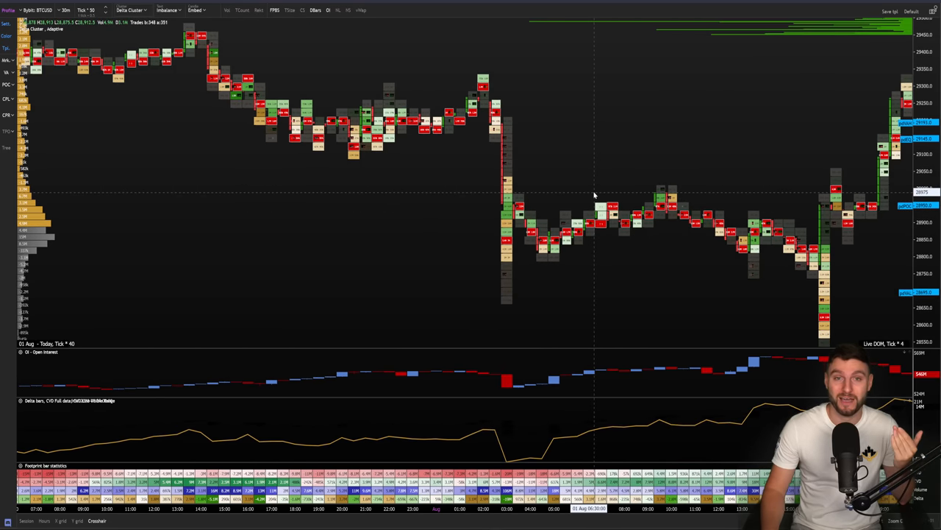
mouse_move(740, 224)
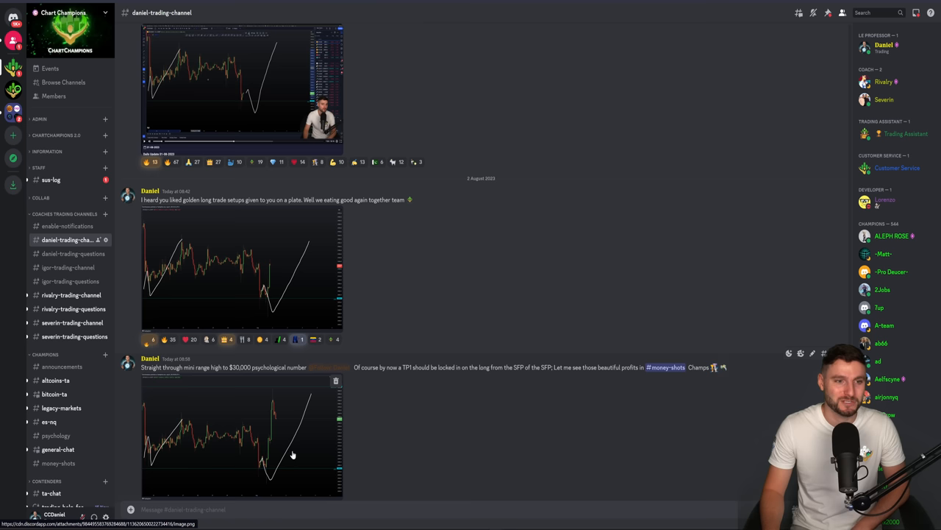
mouse_move(441, 316)
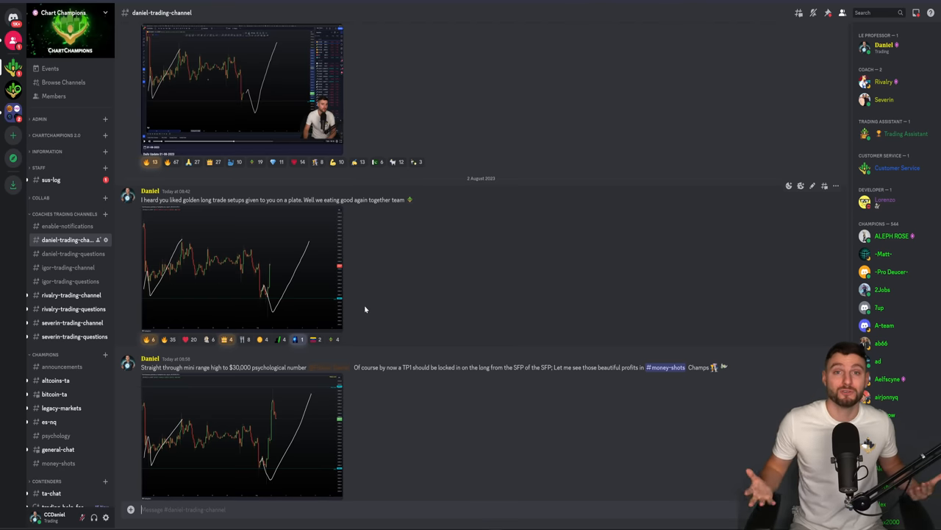
mouse_move(506, 256)
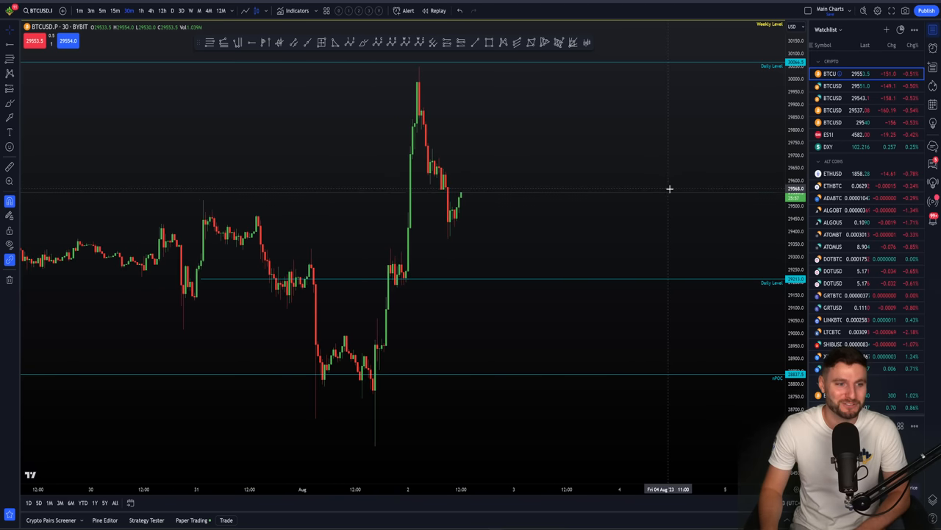
mouse_move(657, 198)
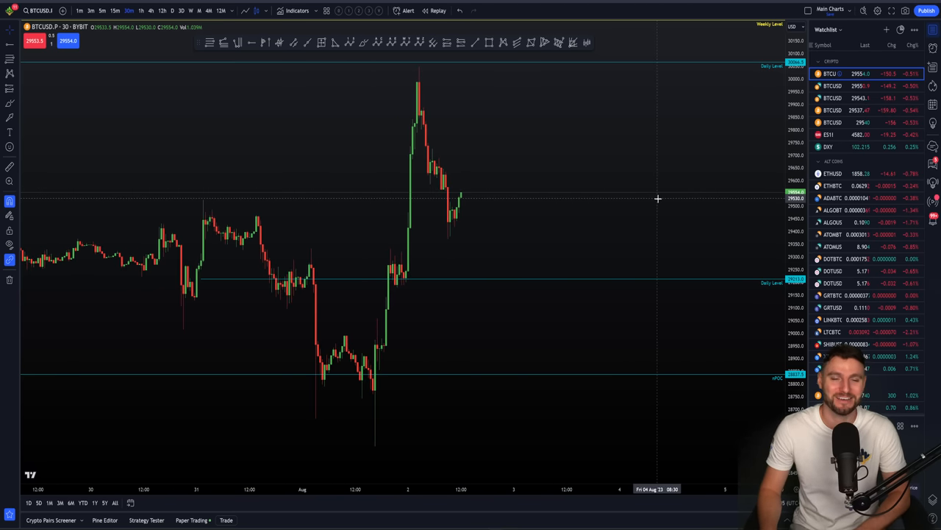
mouse_move(582, 197)
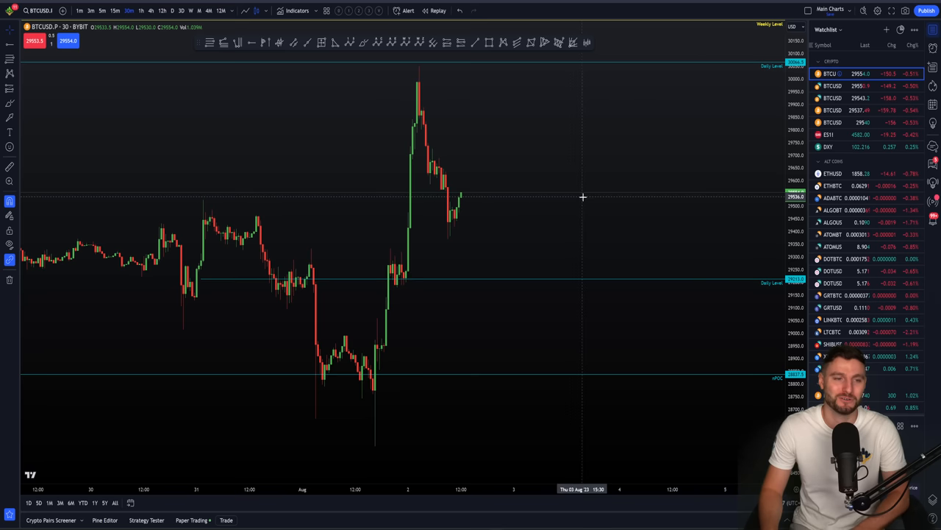
scroll(left, 3)
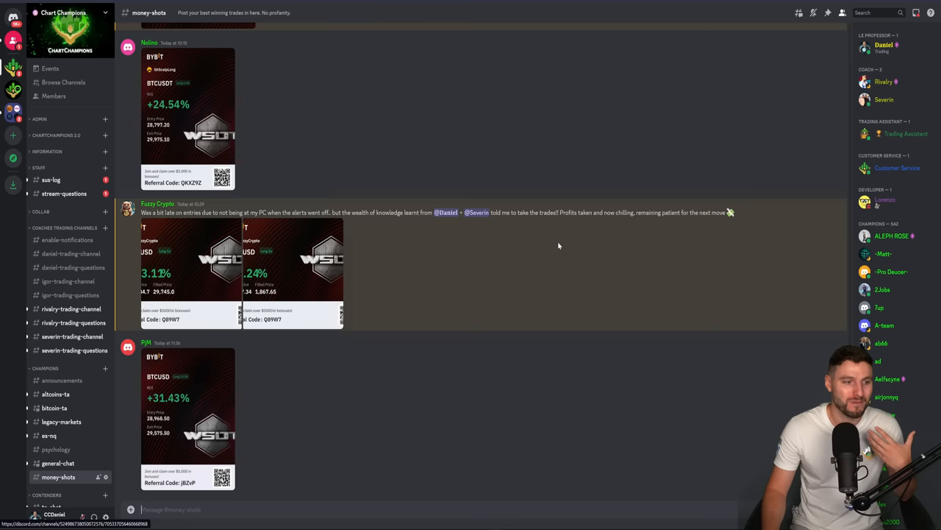
mouse_move(474, 39)
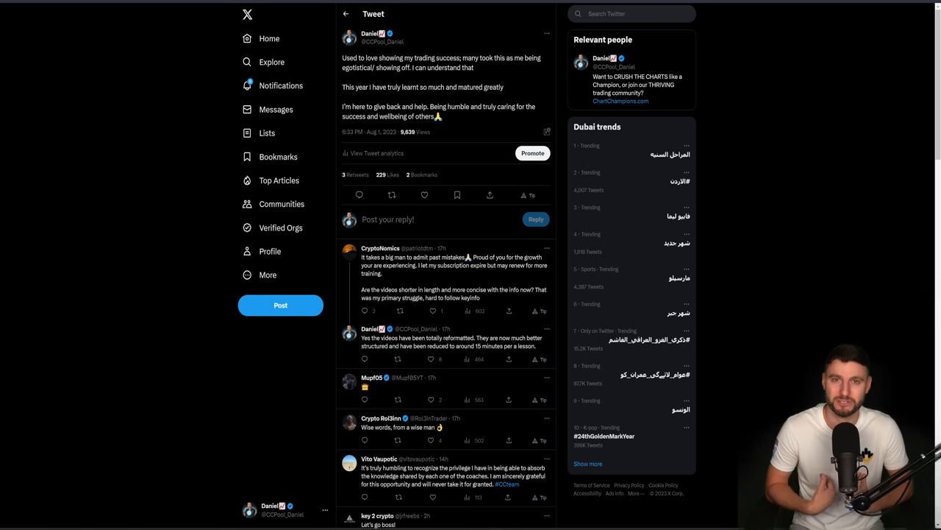
click(424, 194)
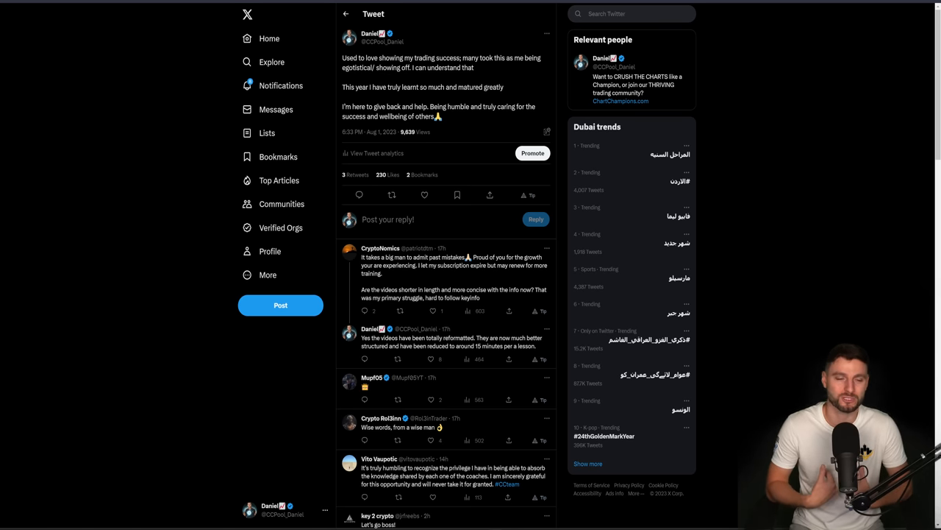
click(424, 194)
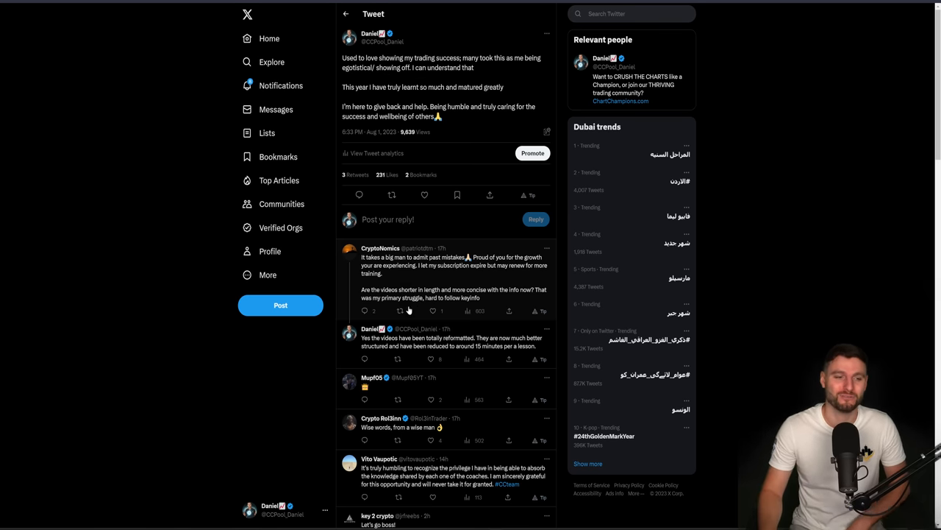
mouse_move(423, 349)
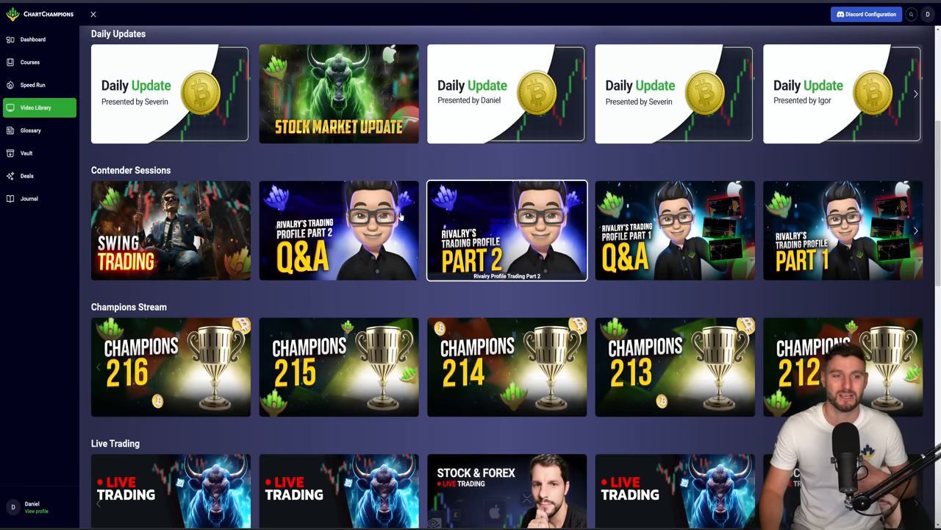
mouse_move(170, 230)
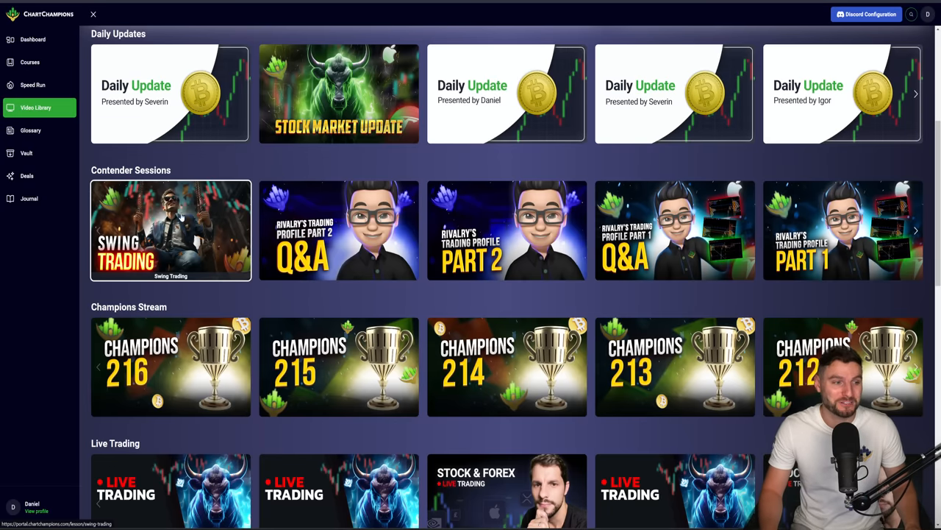
mouse_move(159, 261)
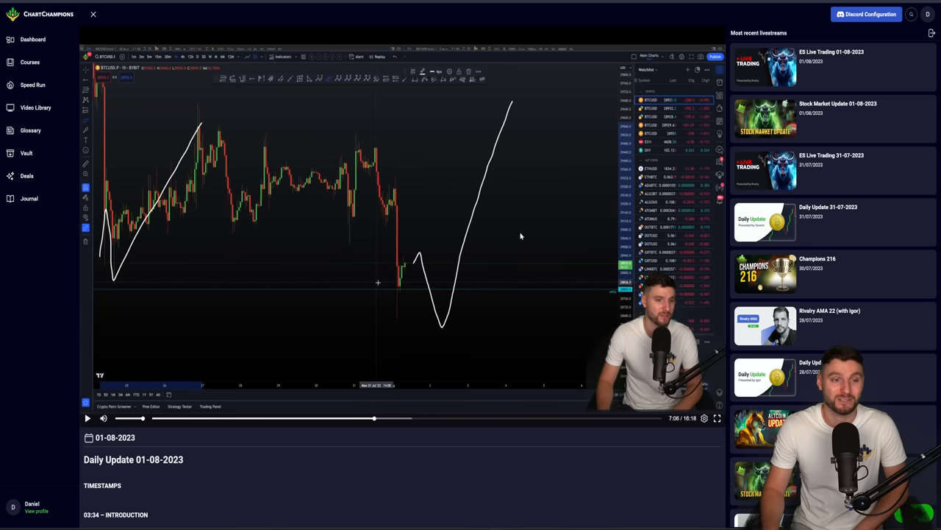
Open the Daily Update 01-08-2023 video from the ChartChampions video library.
click(36, 108)
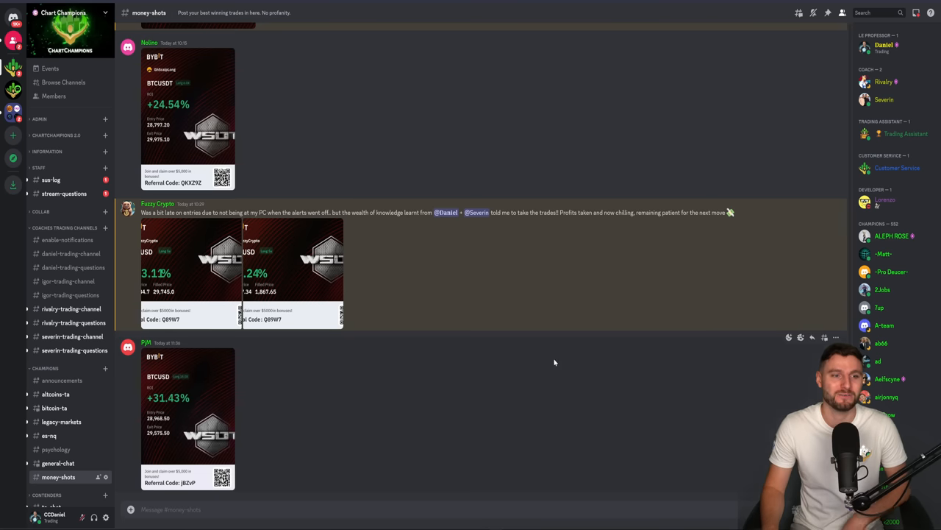
Scroll back up through the money-shots channel's posted BTCUSD trade results.
scroll(up, 3)
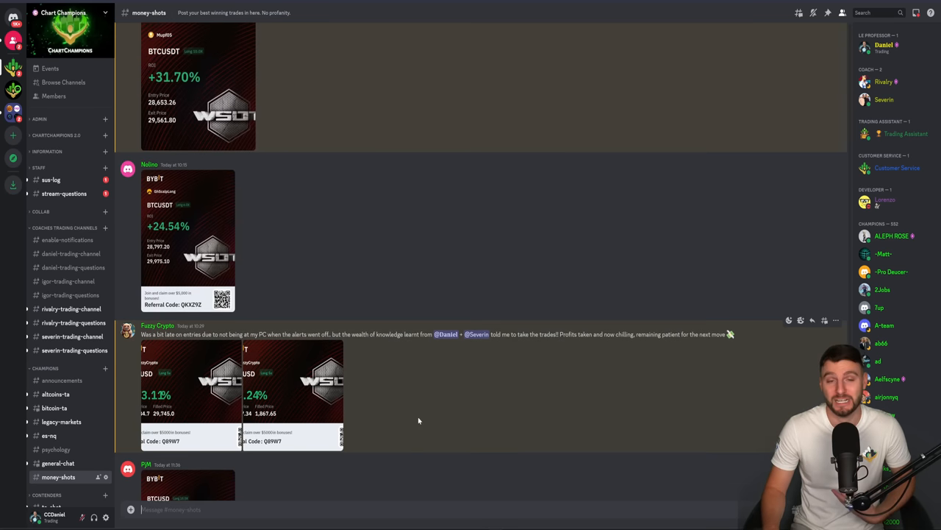
scroll(up, 3)
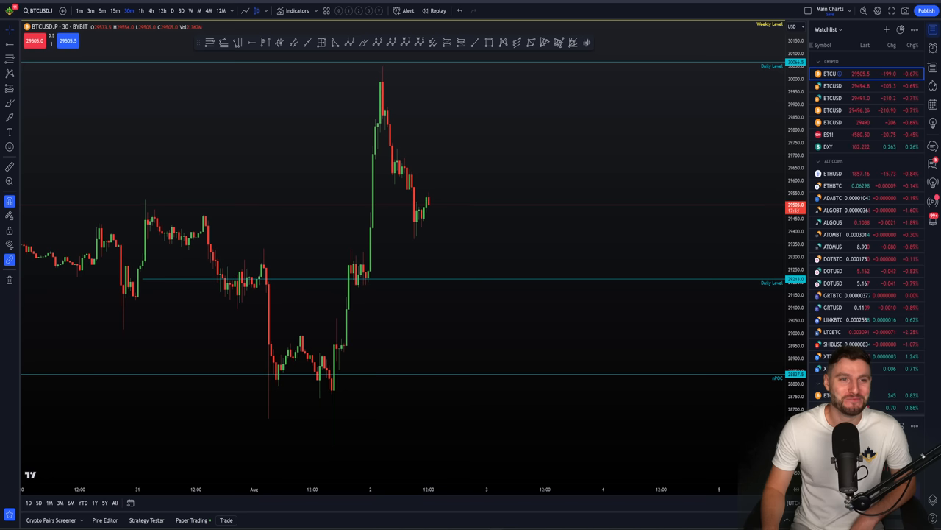
mouse_move(627, 185)
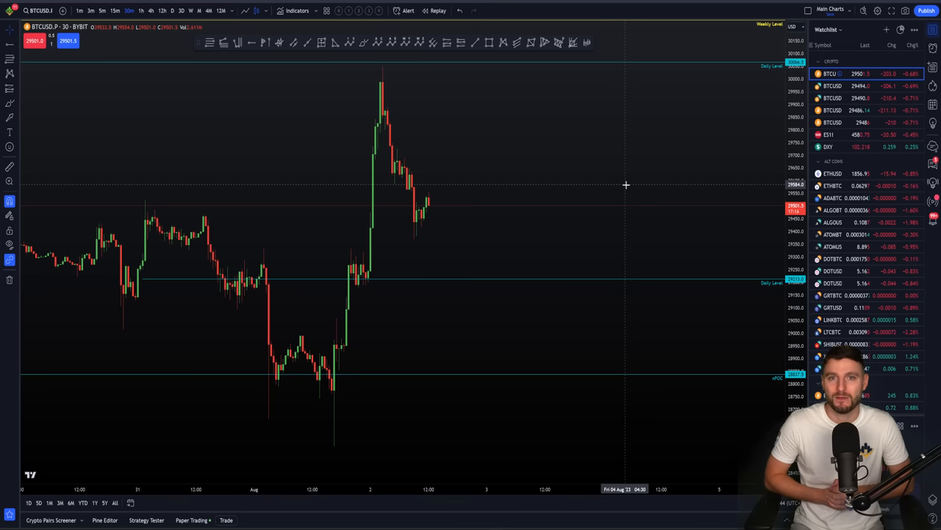
mouse_move(666, 118)
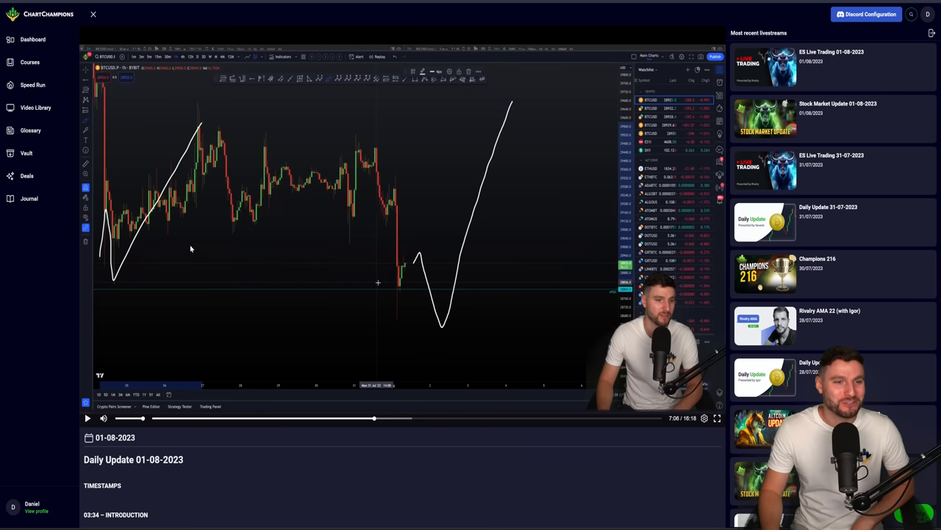
mouse_move(371, 262)
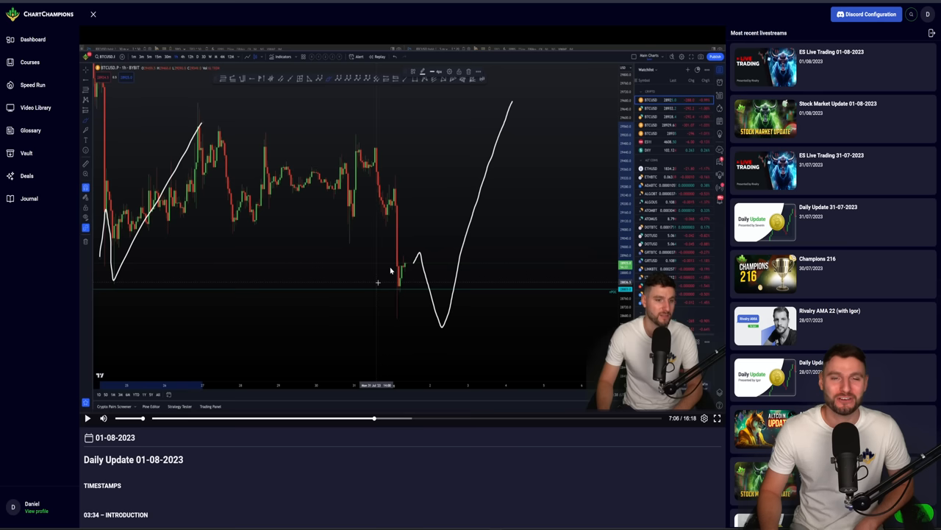
mouse_move(528, 441)
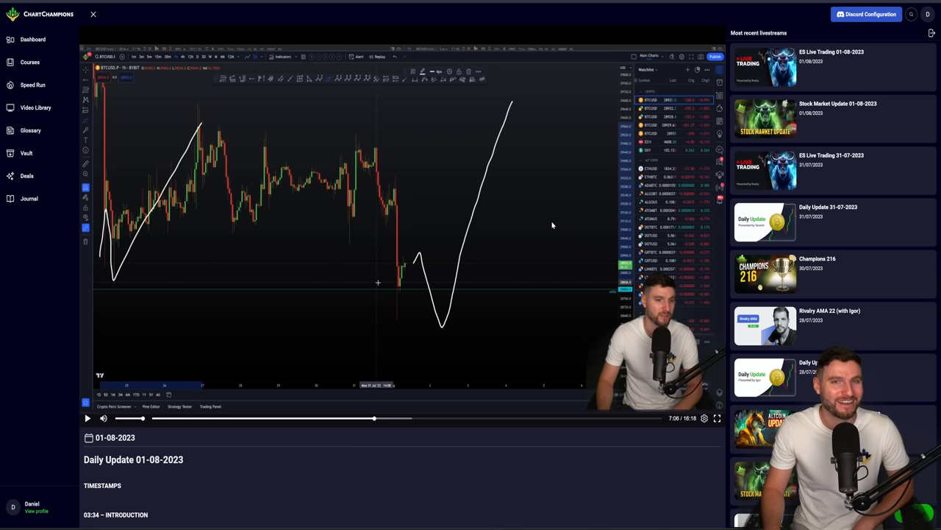
Return from the Daily Update video page to the TradingView Bitcoin chart.
click(718, 417)
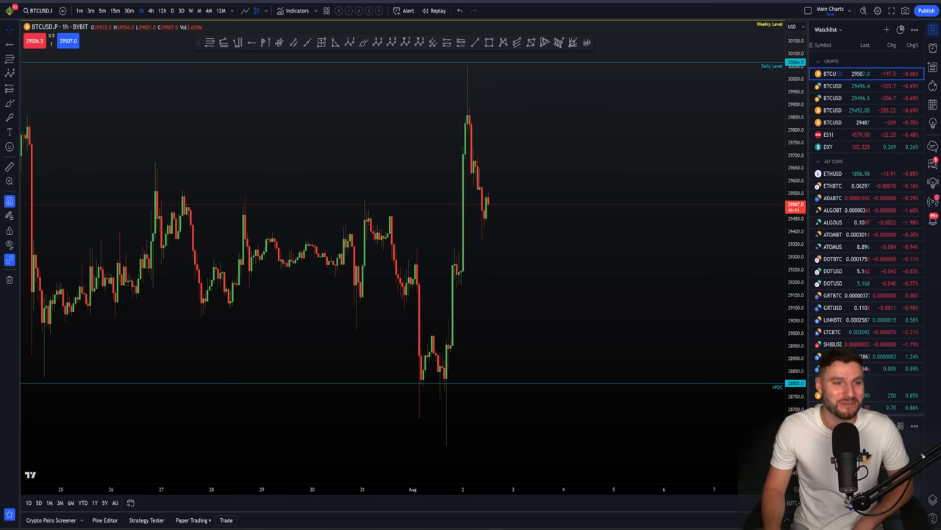